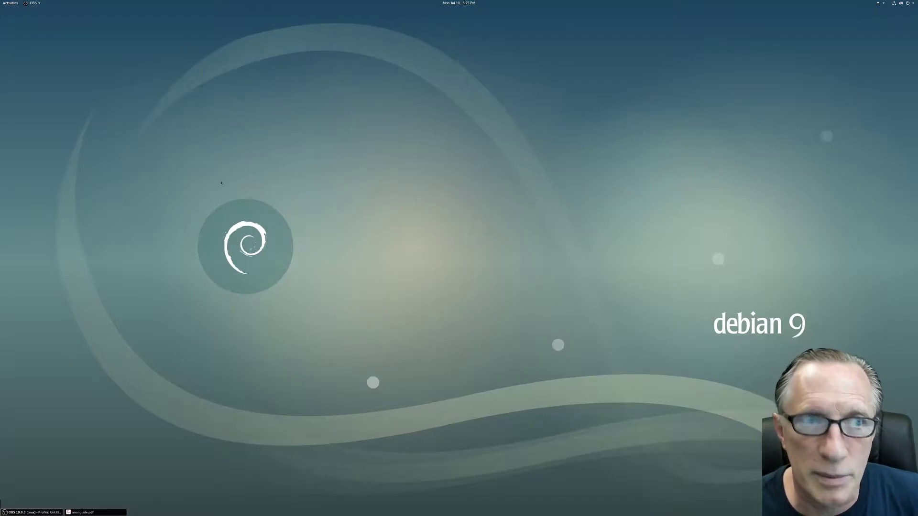
# Launch Terminal from the Activities overview with the Whonix Gateway .ova wget command at the prompt
pyautogui.click(9, 2)
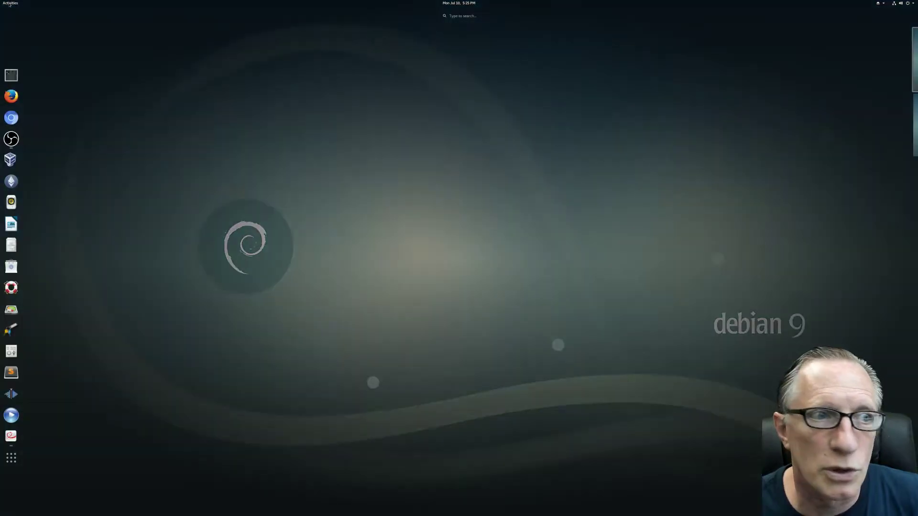
pyautogui.click(10, 75)
pyautogui.write('torsocks wget -c https://download.whonix.org/linux/13.0.0.1.4/Whonix-Gateway-13.0.0.1.4.ova')
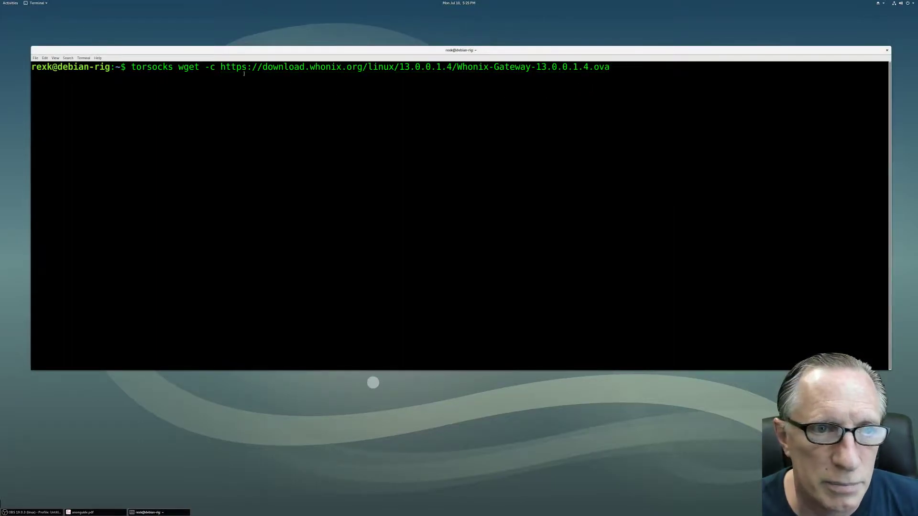
# Copy and clear the pending wget command, then cd into the Downloads folder
pyautogui.doubleClick(147, 67)
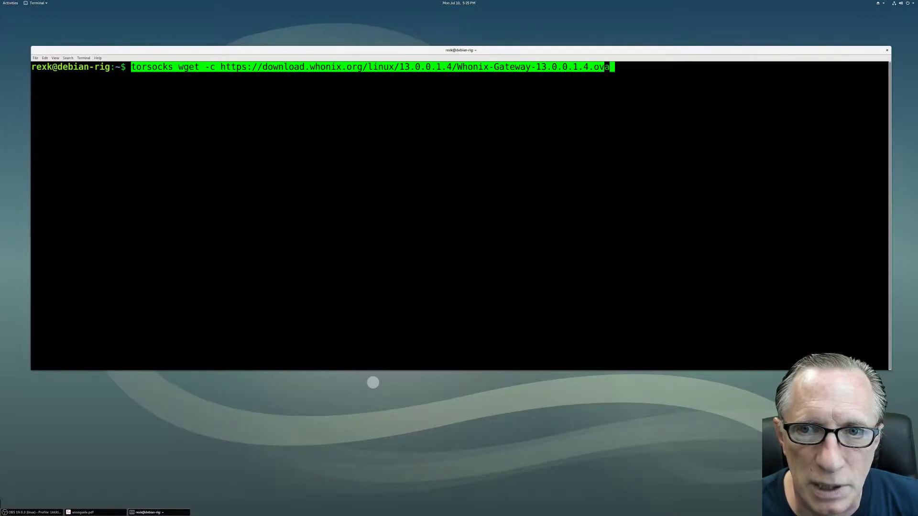
pyautogui.rightClick(609, 67)
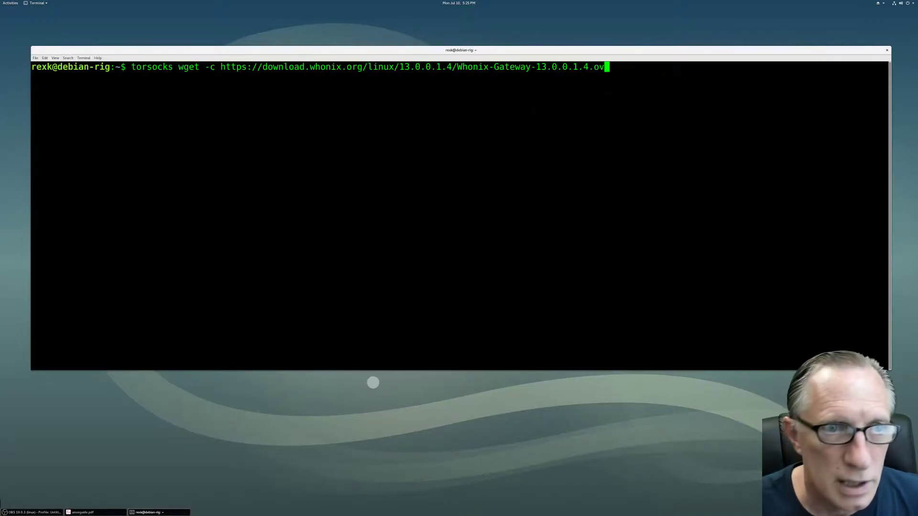
pyautogui.press('Backspace')
pyautogui.write('cd')
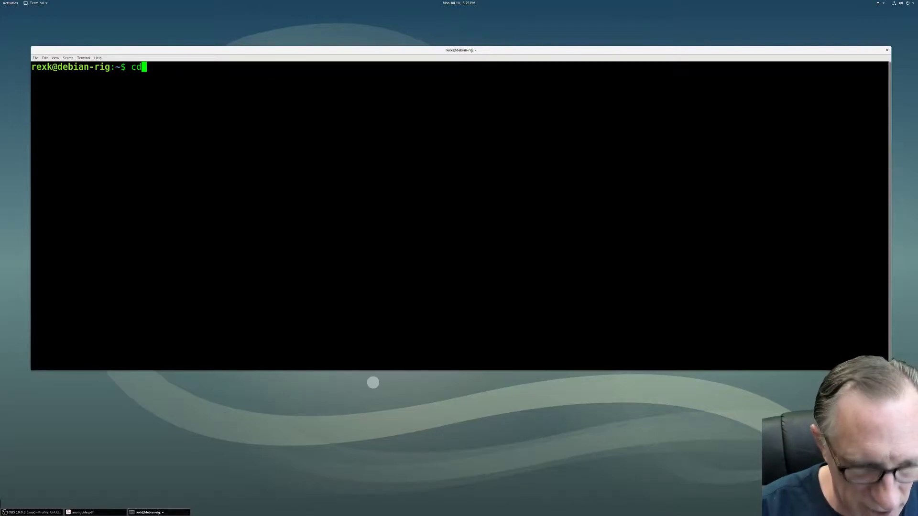
pyautogui.write('Dow')
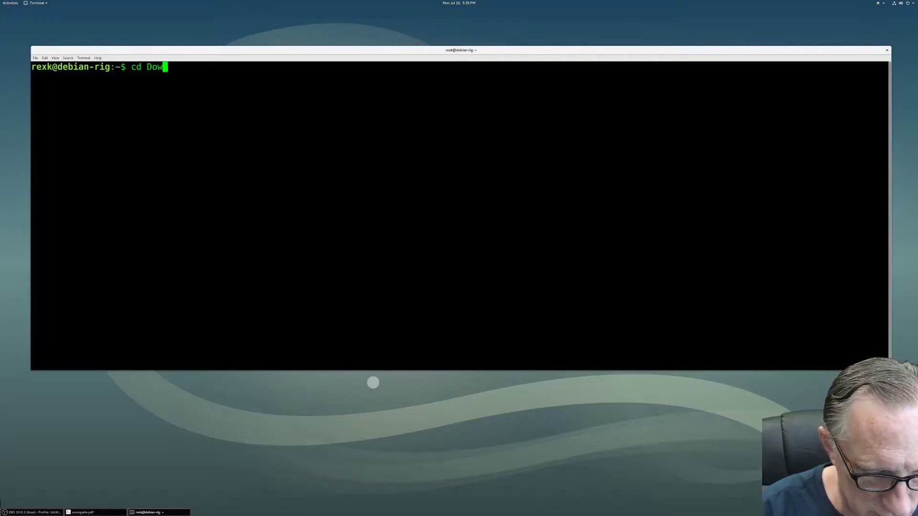
pyautogui.write('loads')
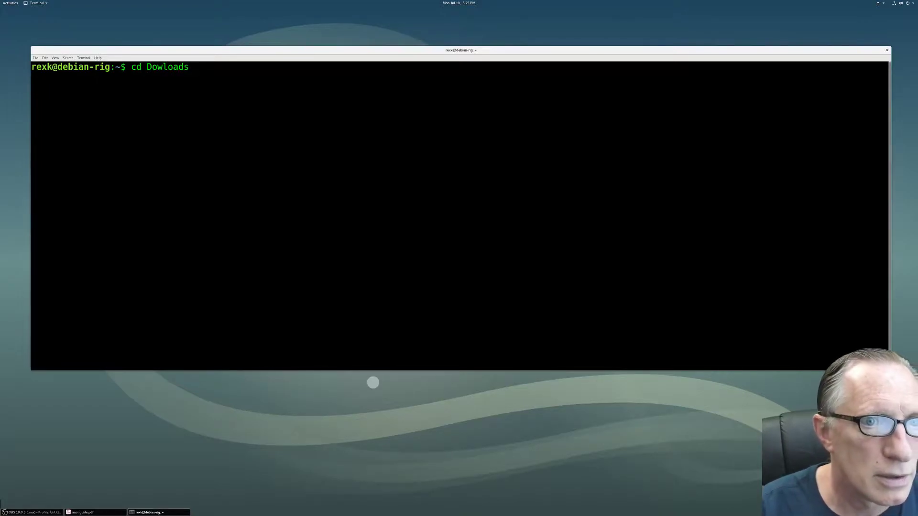
pyautogui.press('BackSpace')
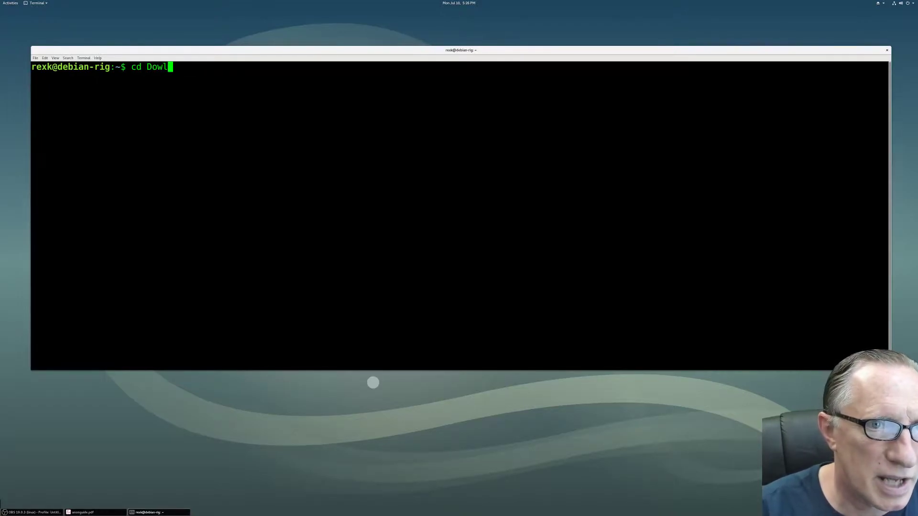
pyautogui.press('BackSpace')
pyautogui.write('nloads')
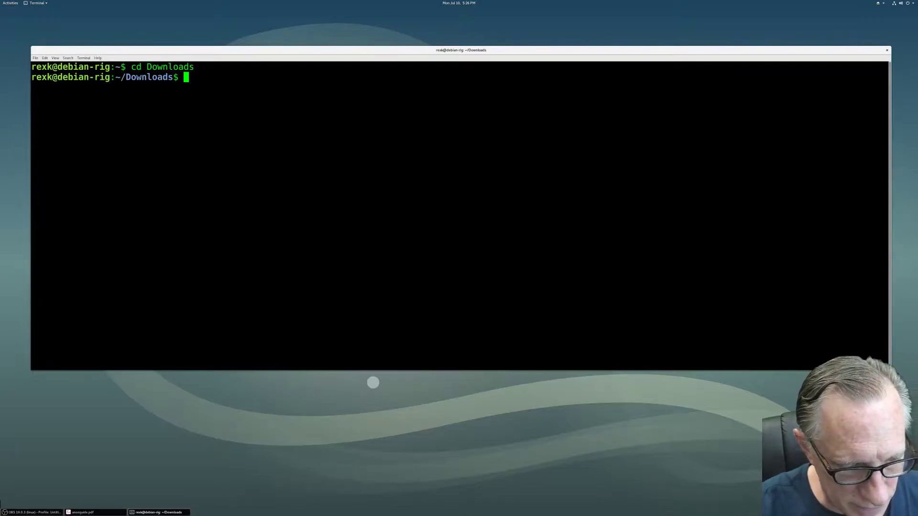
# Enter torsocks wget -c for Whonix-Gateway-13.0.0.1.4.ova at the ~/Downloads prompt
pyautogui.write('torsocks wget -c https://download.whonix.org/linux/13.0.0.1.4/Whonix-Gateway-13.0.0.1.4.ova')
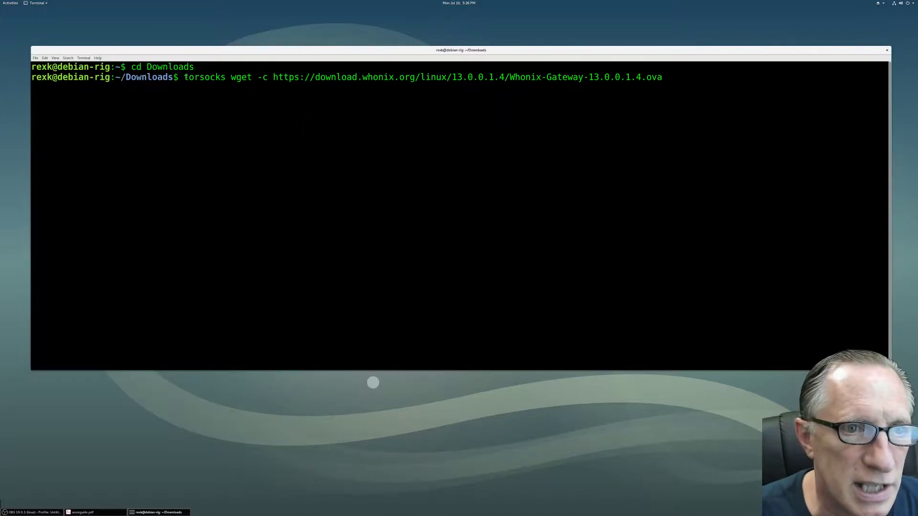
pyautogui.doubleClick(203, 76)
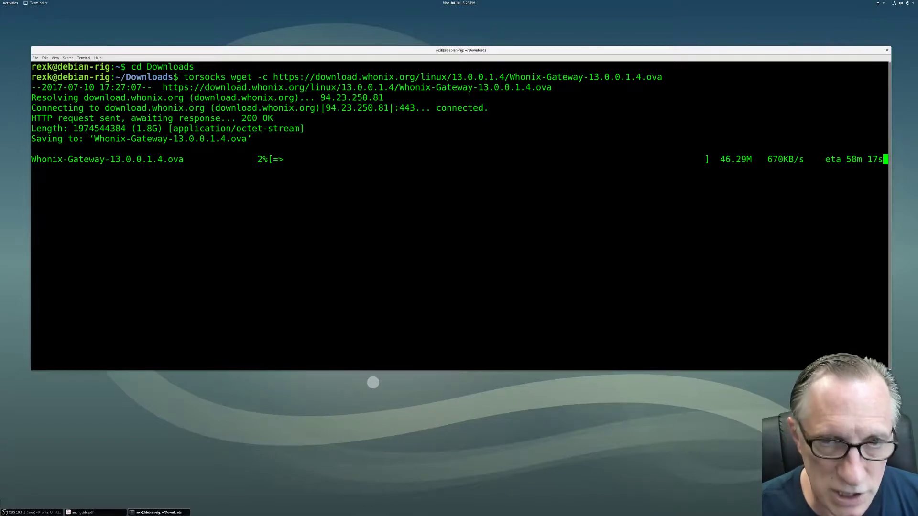
# Cancel the Gateway download with Ctrl+C and compose the torsocks wget for Whonix-Gateway-13.0.0.1.4.ova.asc
pyautogui.press('ctrl+c')
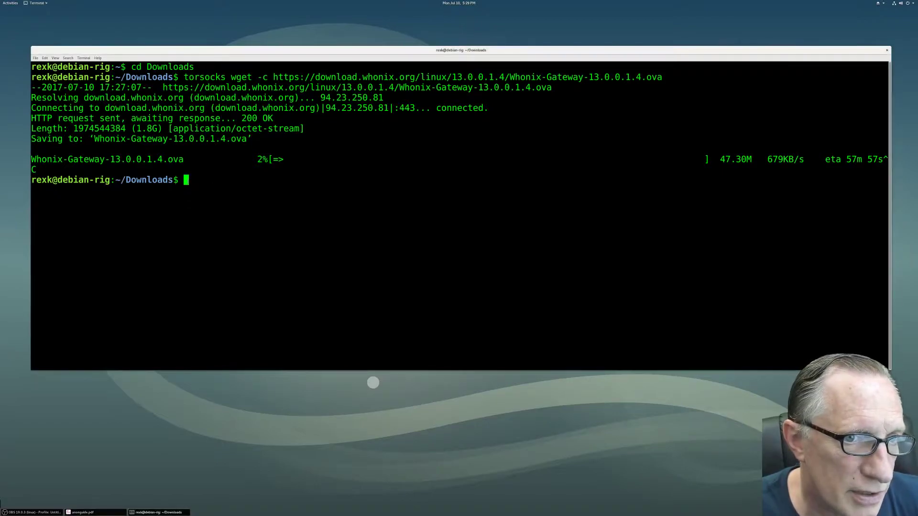
pyautogui.write('torsocks wget -c https://download.whonix.org/linux/13.0.0.1.4/Whonix-Gateway-')
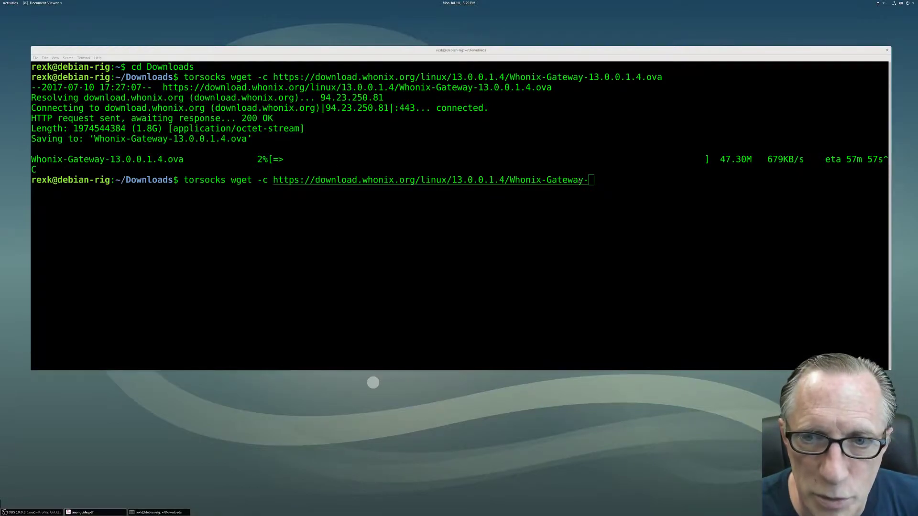
pyautogui.rightClick(588, 179)
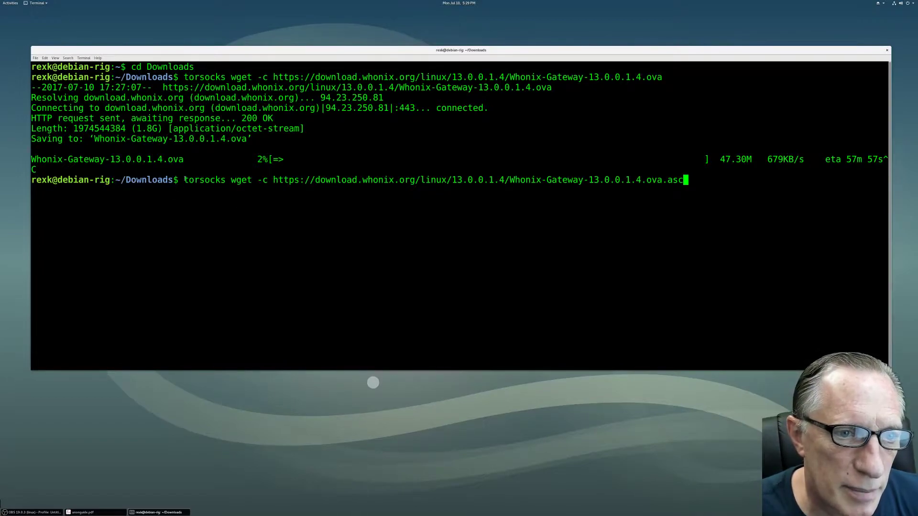
pyautogui.doubleClick(203, 180)
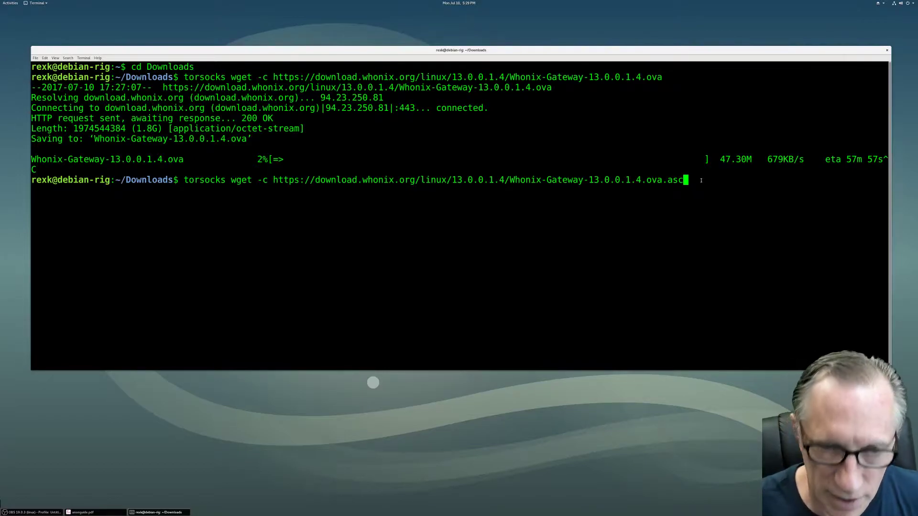
# Download the Gateway .ova.asc signature, then try an incomplete Whonix-Workstation URL that returns 404 Not Found
pyautogui.press('Return')
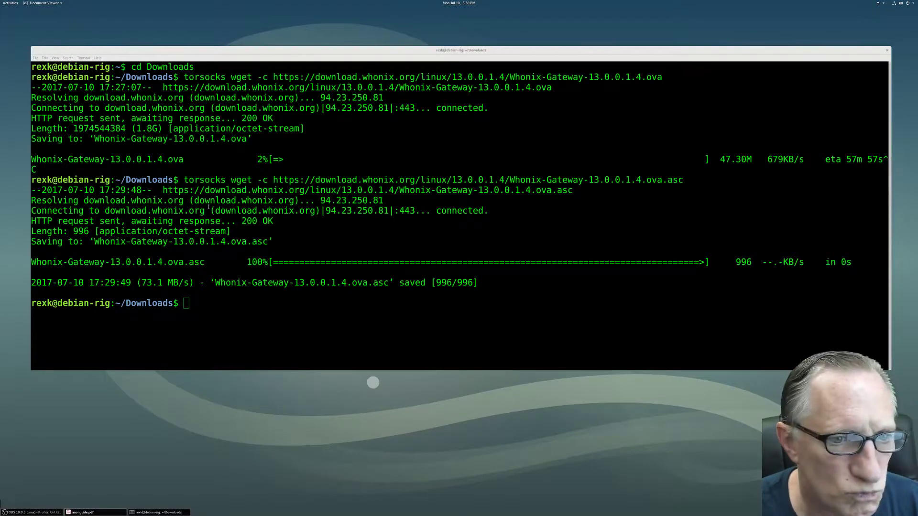
pyautogui.rightClick(187, 303)
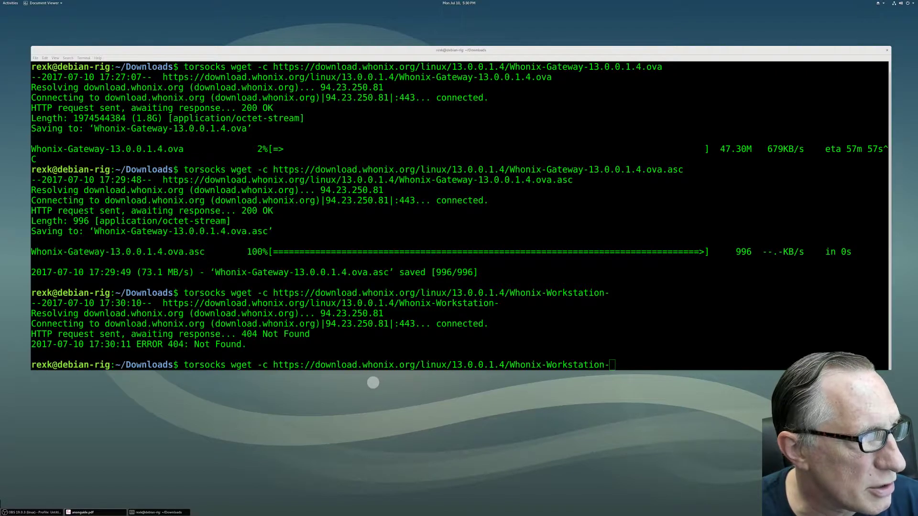
pyautogui.rightClick(613, 364)
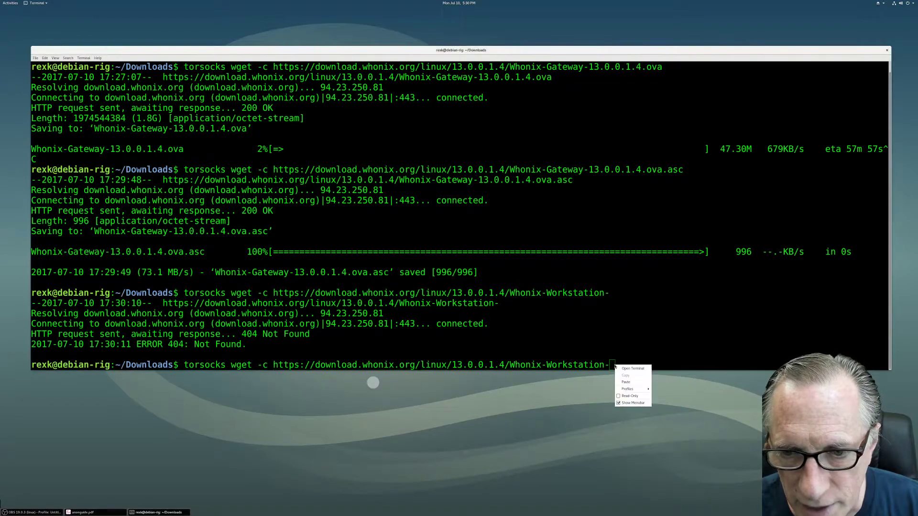
# Paste the full Whonix-Workstation-13.0.0.1.4.ova.asc name and download it into Downloads
pyautogui.click(626, 381)
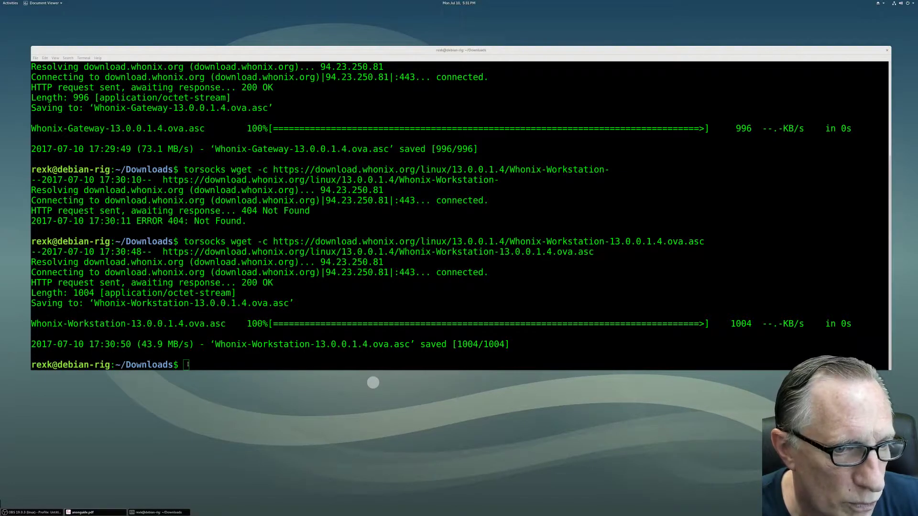
pyautogui.rightClick(186, 365)
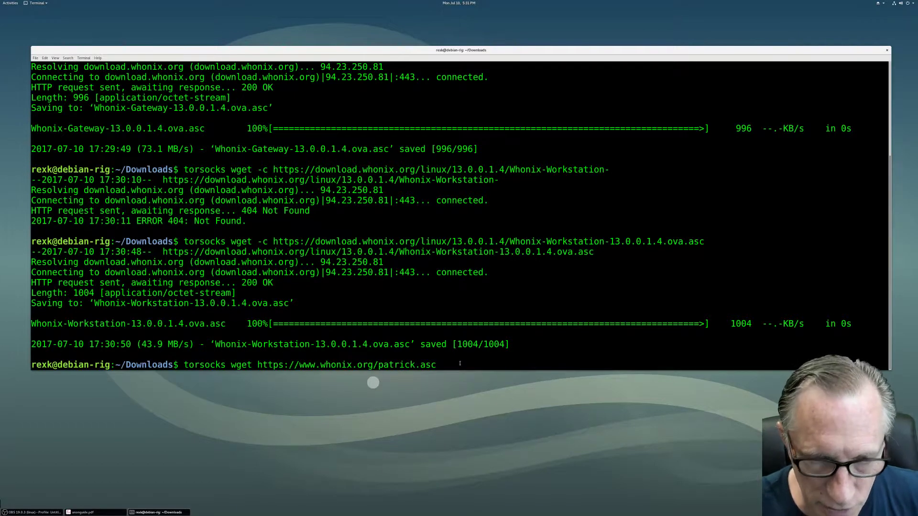
pyautogui.press('Return')
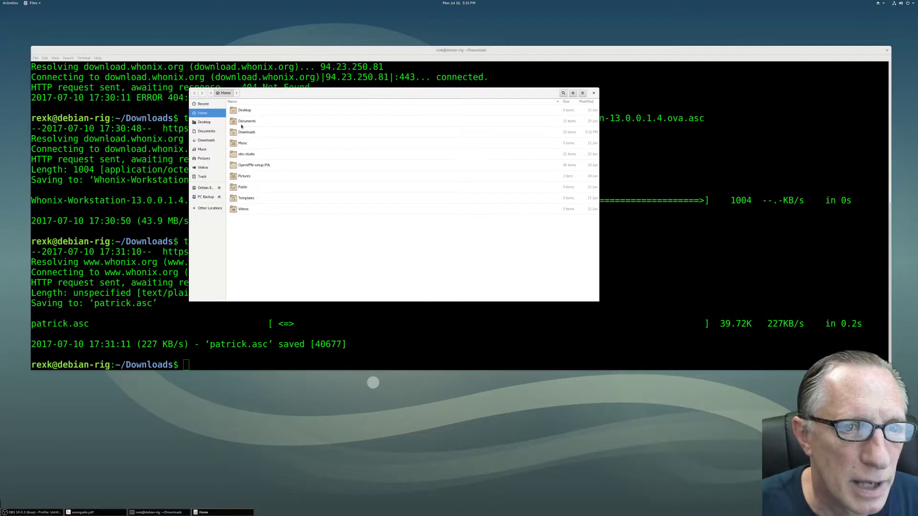
# In Nautilus Downloads, enter the Whonix folder and select the Whonix Gateway 13.0.0.1.4 .ova image
pyautogui.click(207, 139)
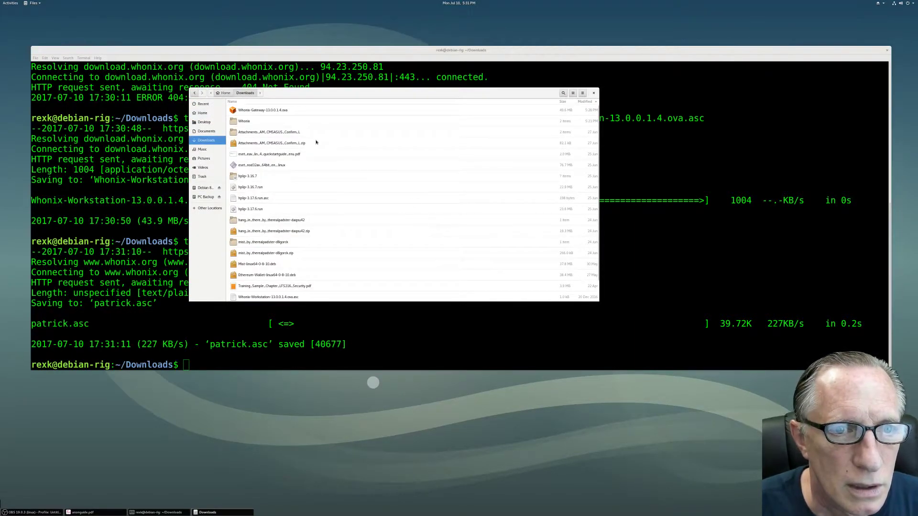
pyautogui.rightClick(262, 110)
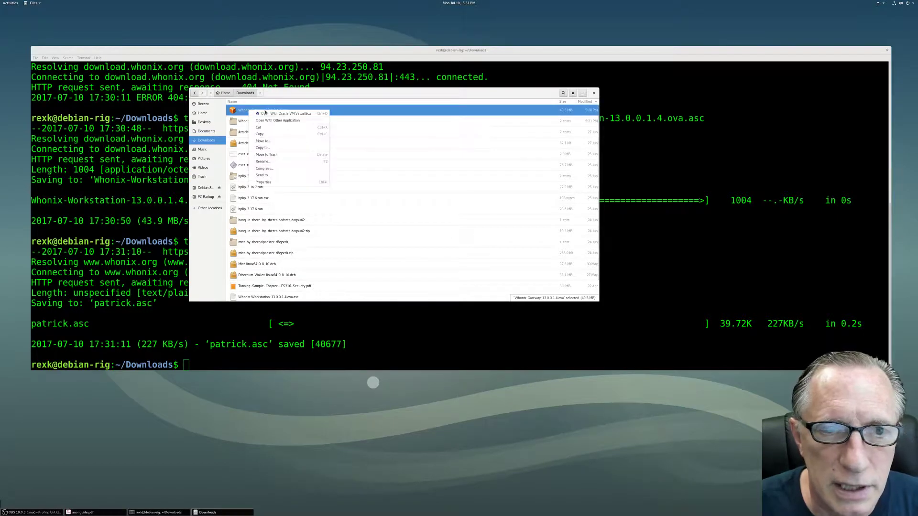
pyautogui.click(265, 154)
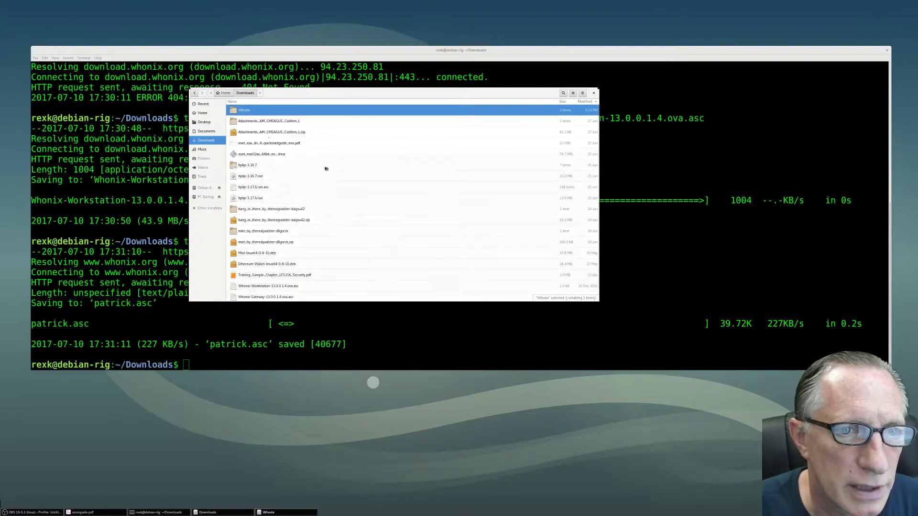
pyautogui.doubleClick(243, 110)
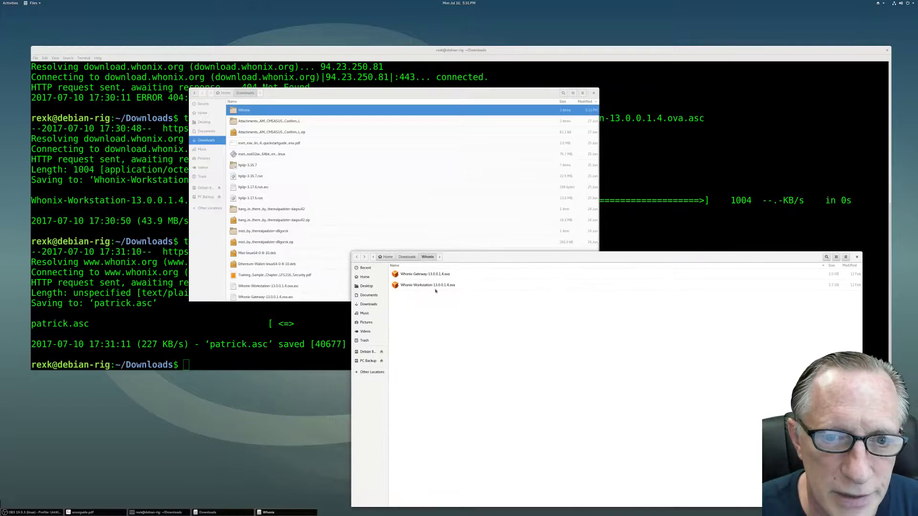
pyautogui.click(425, 274)
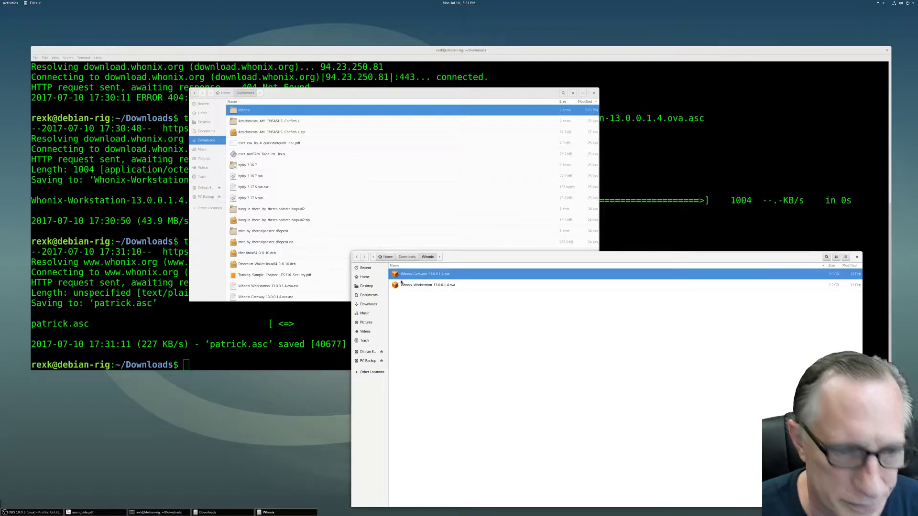
pyautogui.click(427, 285)
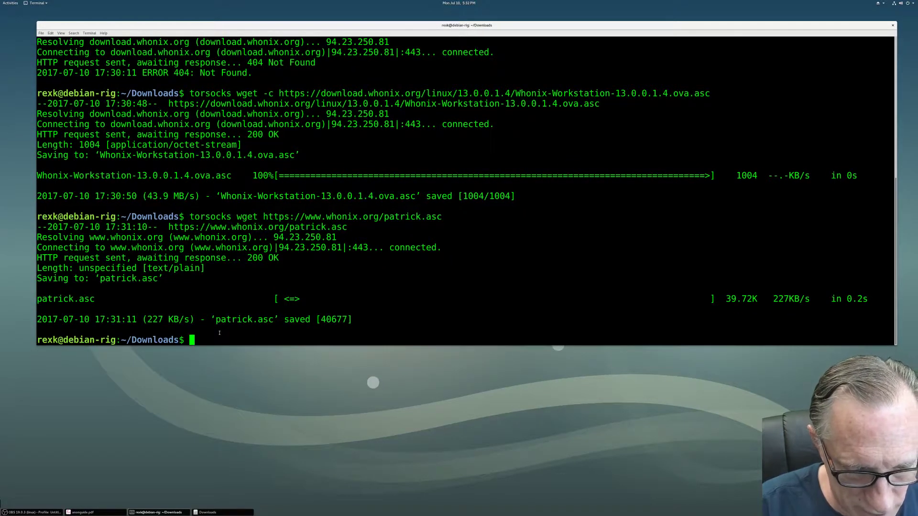
# Run ls to list Downloads with both .ova images, their .asc signatures and patrick.asc
pyautogui.write('ls')
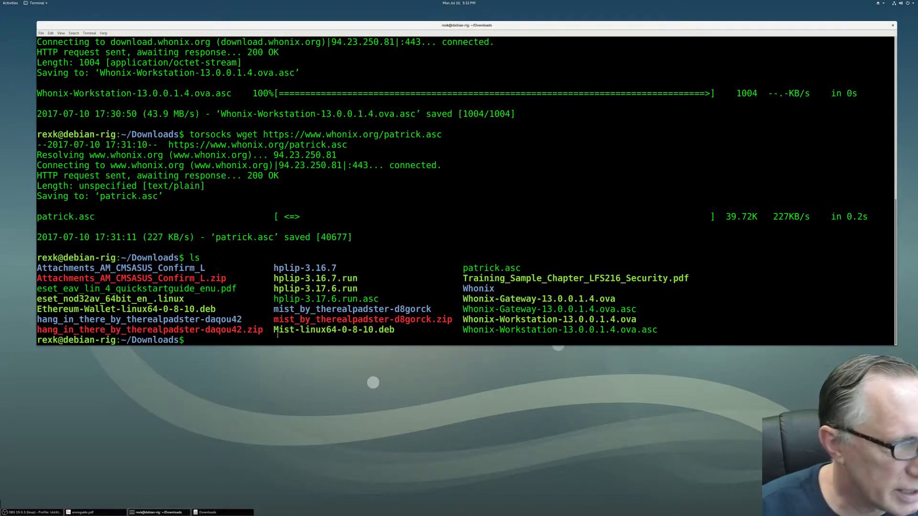
# Compose gpg --with-fingerprint patrick.asc, correcting the mistyped --fingerprint option
pyautogui.write('gpg')
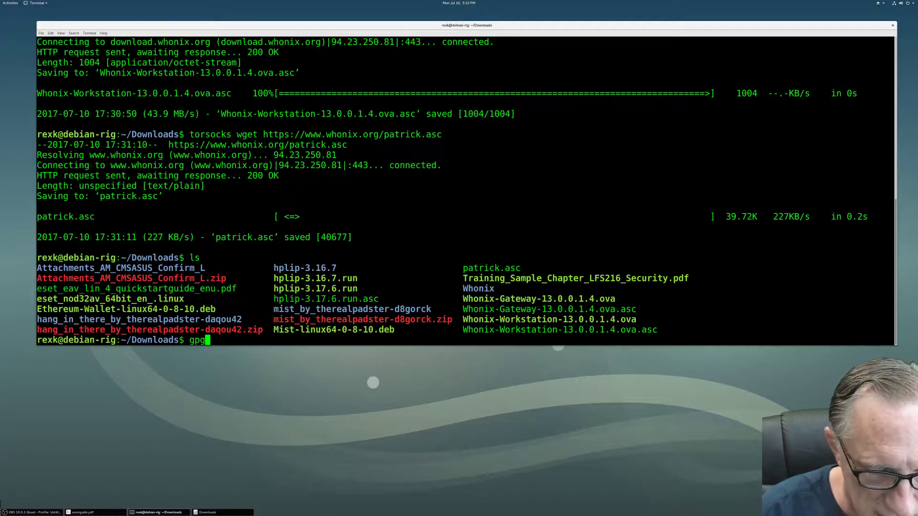
pyautogui.write('--finge')
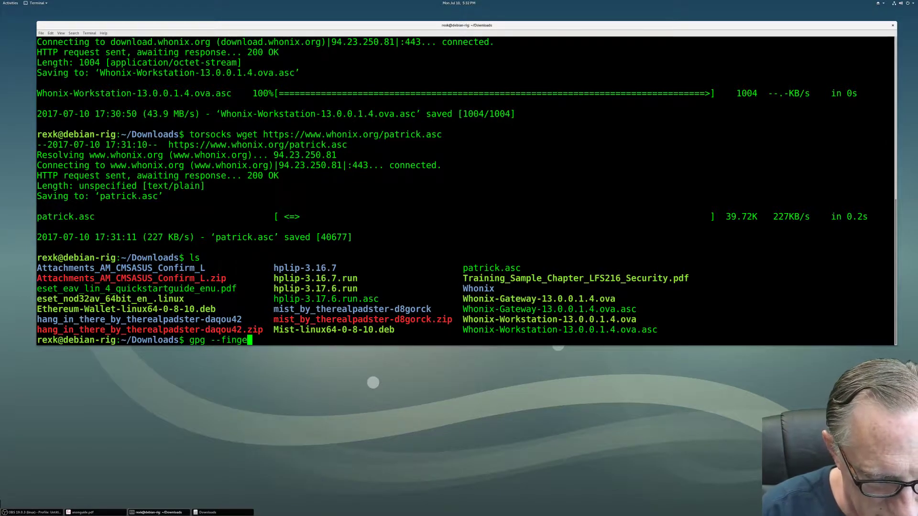
pyautogui.write('print')
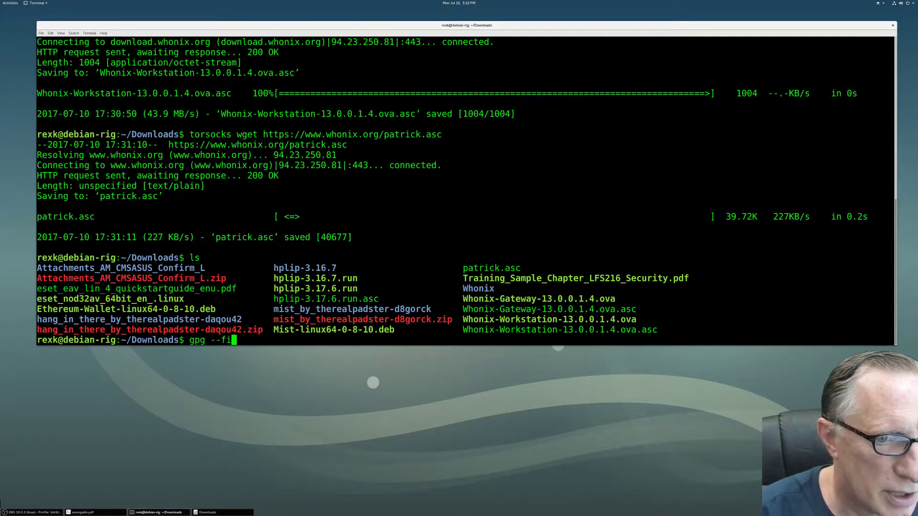
pyautogui.press('BackSpace')
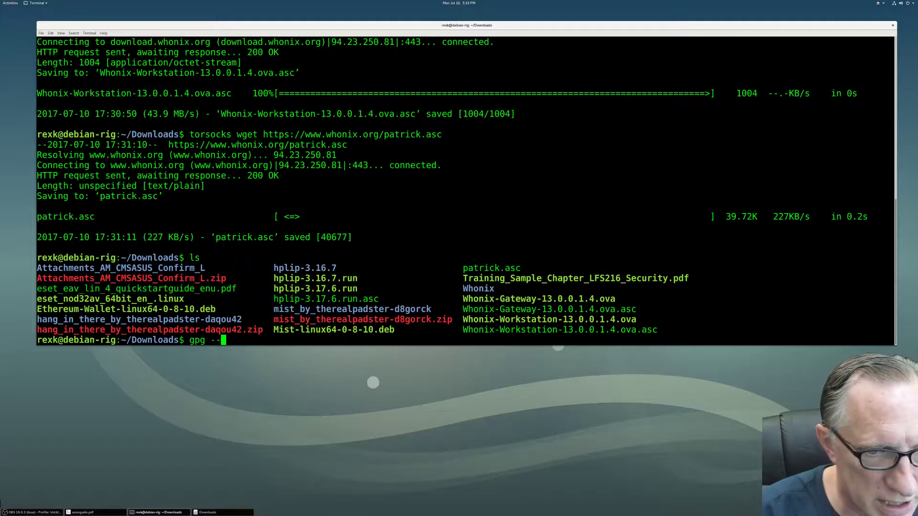
pyautogui.write('with')
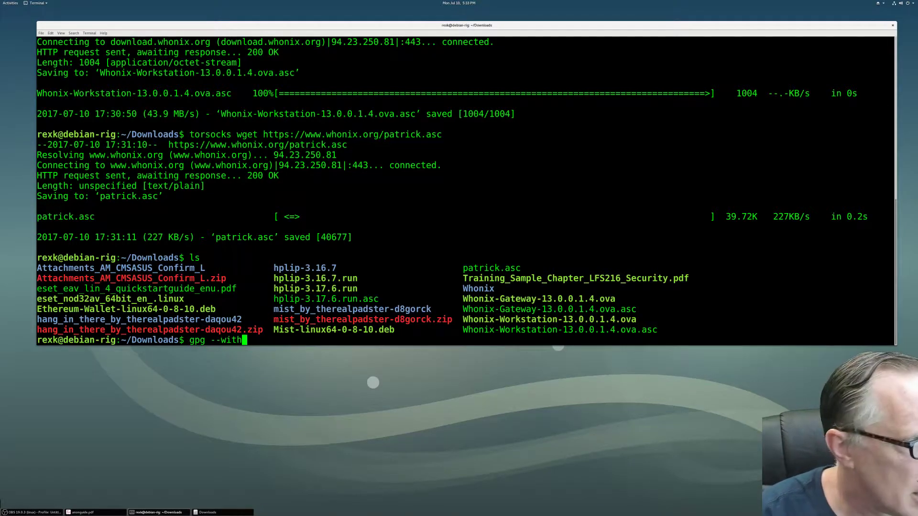
pyautogui.write('fin')
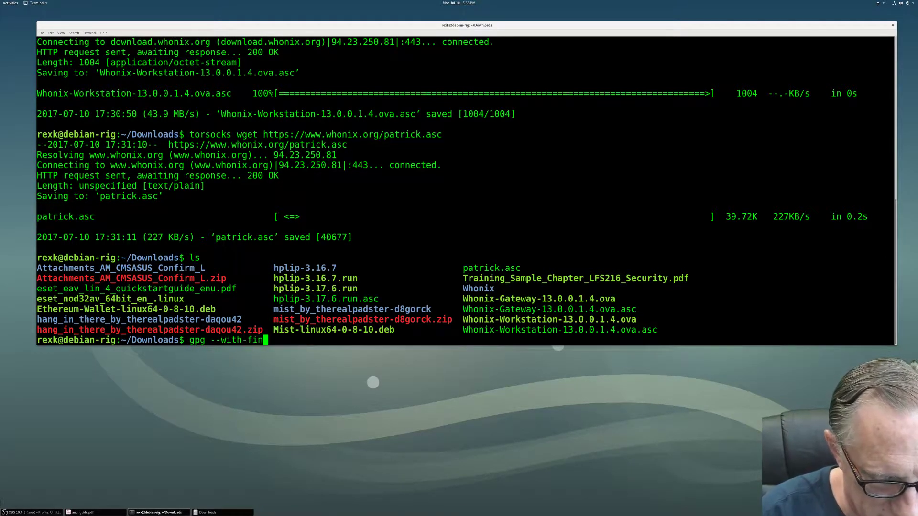
pyautogui.write('gerprint')
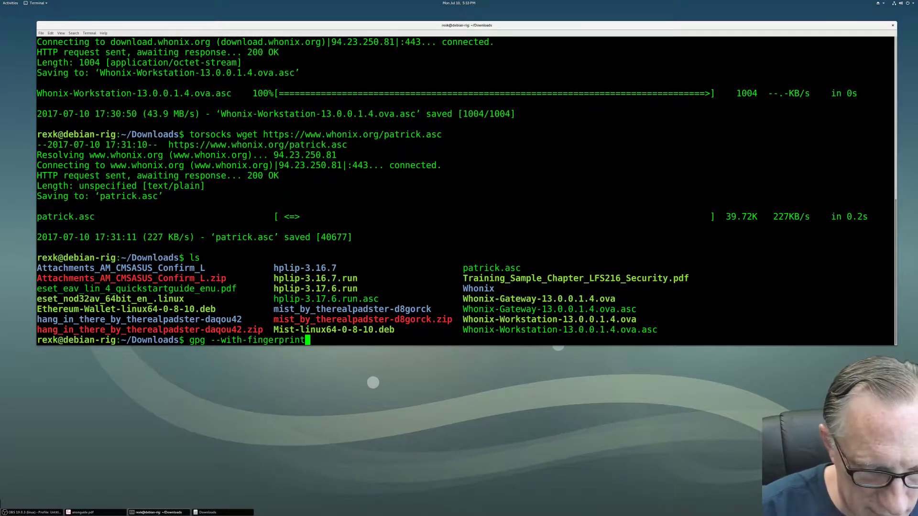
pyautogui.write('patrick')
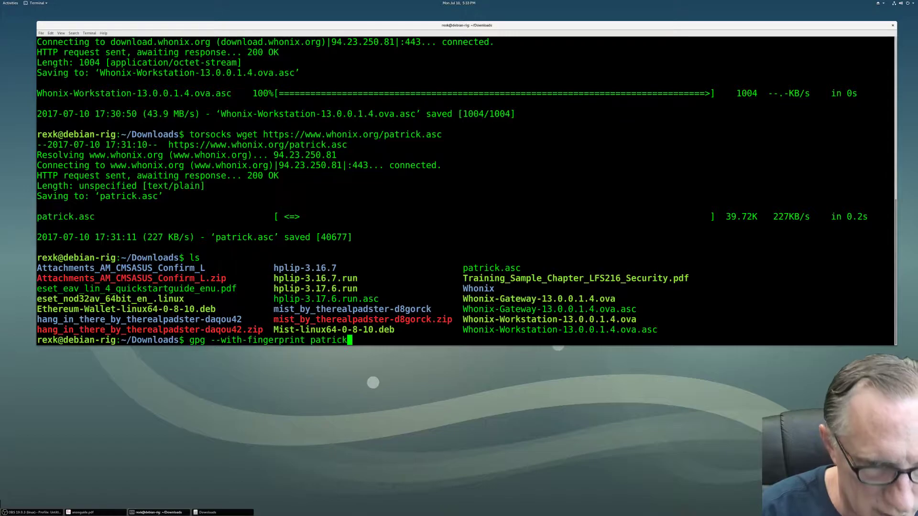
pyautogui.write('.a')
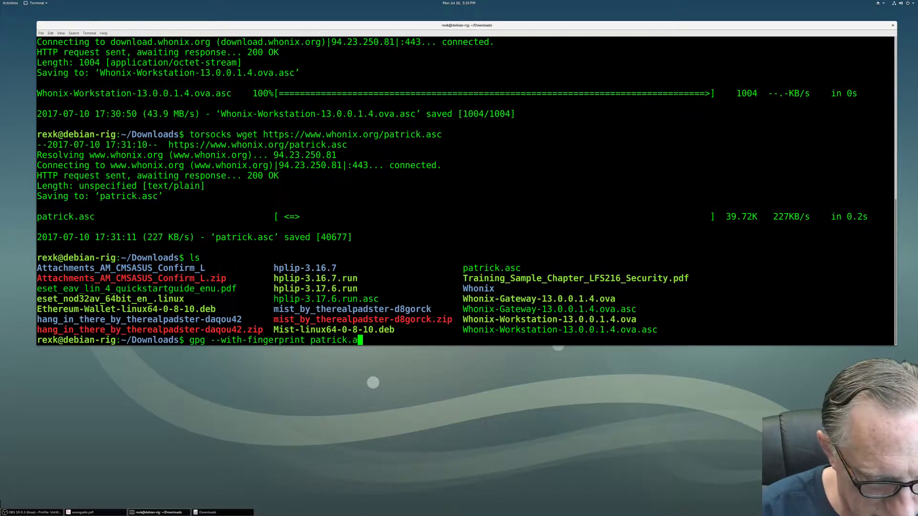
pyautogui.write('sc')
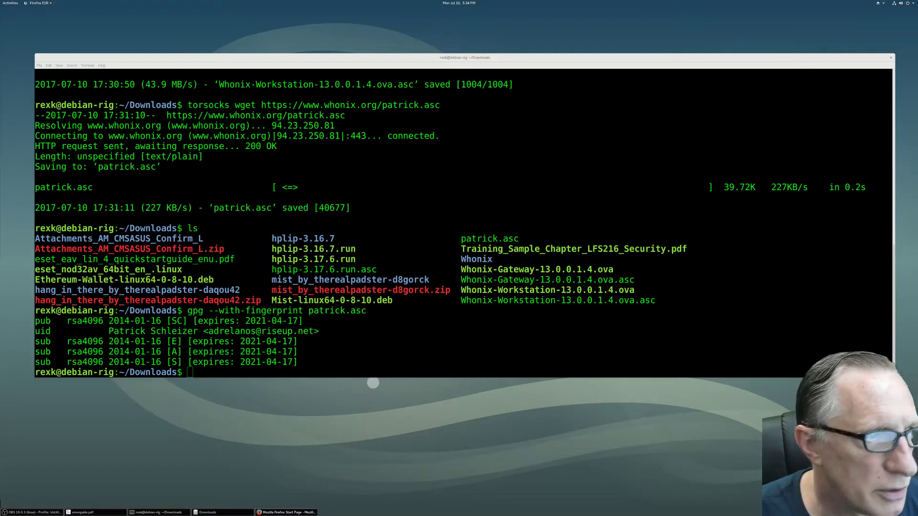
# Bring Firefox full screen and reach the Whonix home page via the bookmarks folders
pyautogui.click(286, 513)
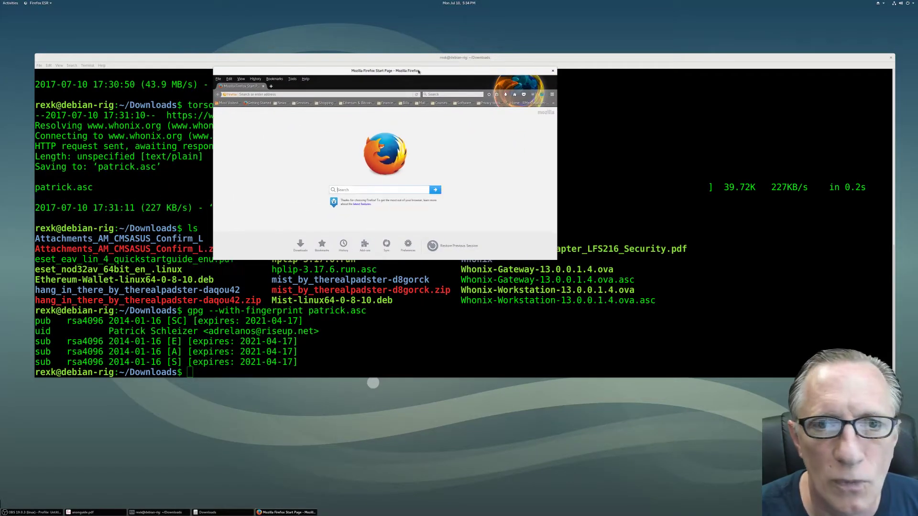
pyautogui.doubleClick(404, 69)
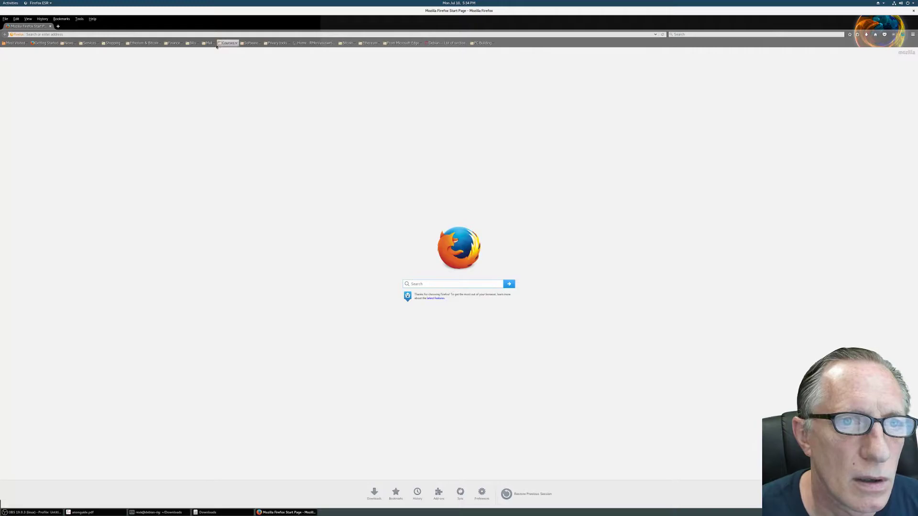
pyautogui.click(250, 42)
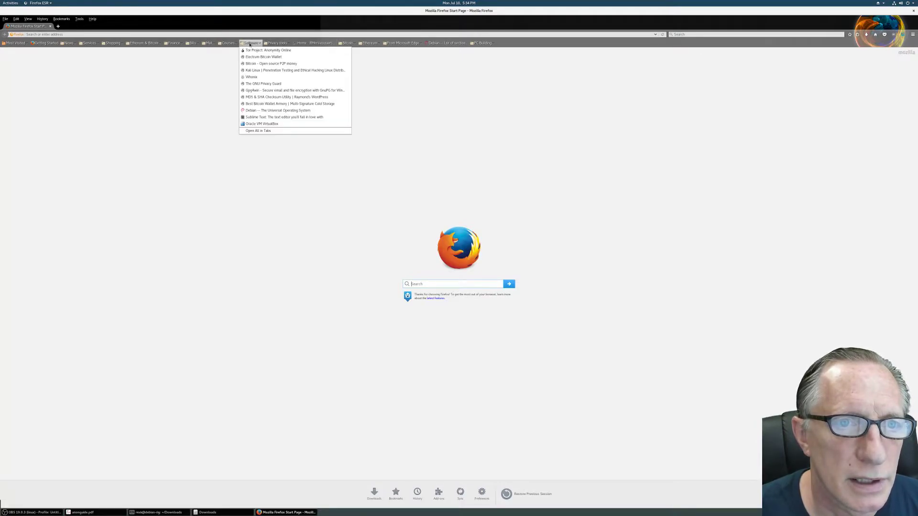
pyautogui.click(275, 43)
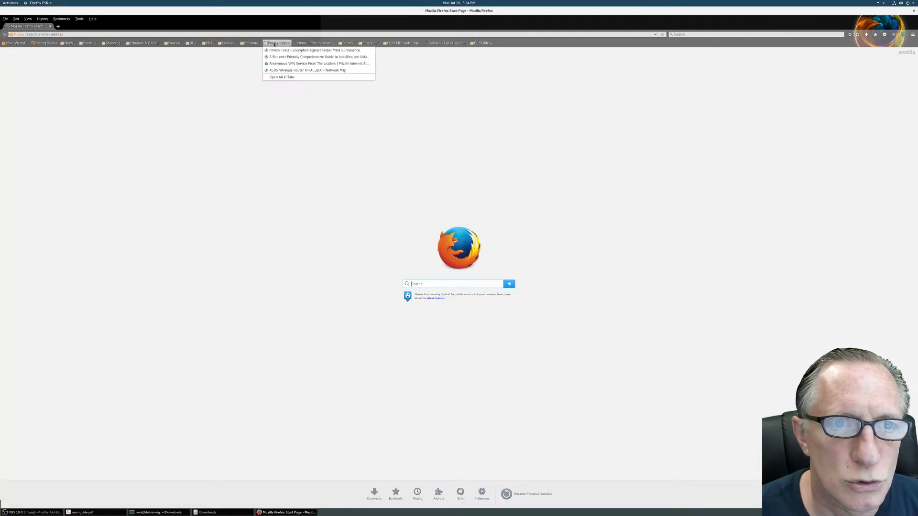
pyautogui.click(251, 43)
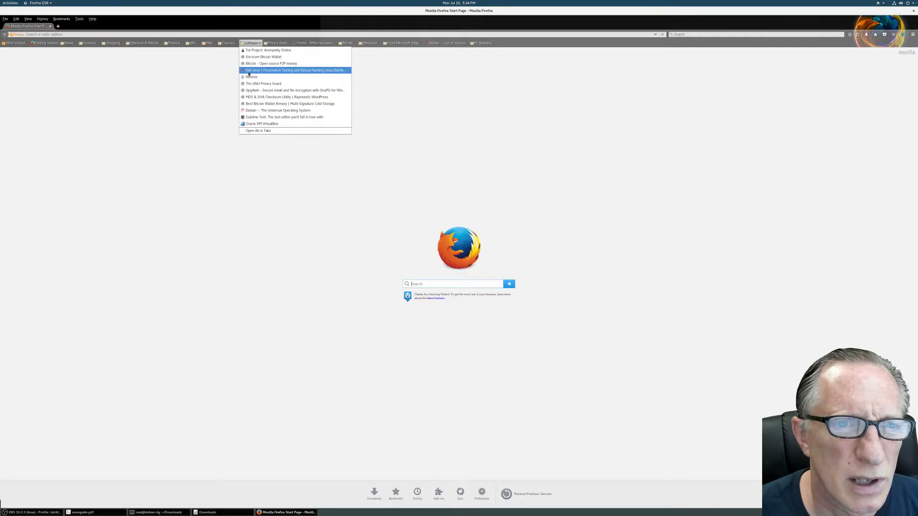
pyautogui.click(252, 77)
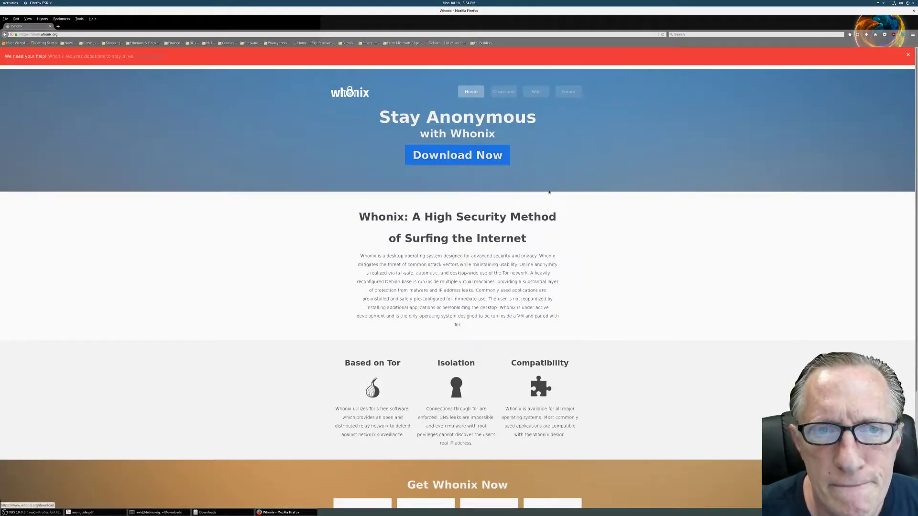
pyautogui.click(914, 34)
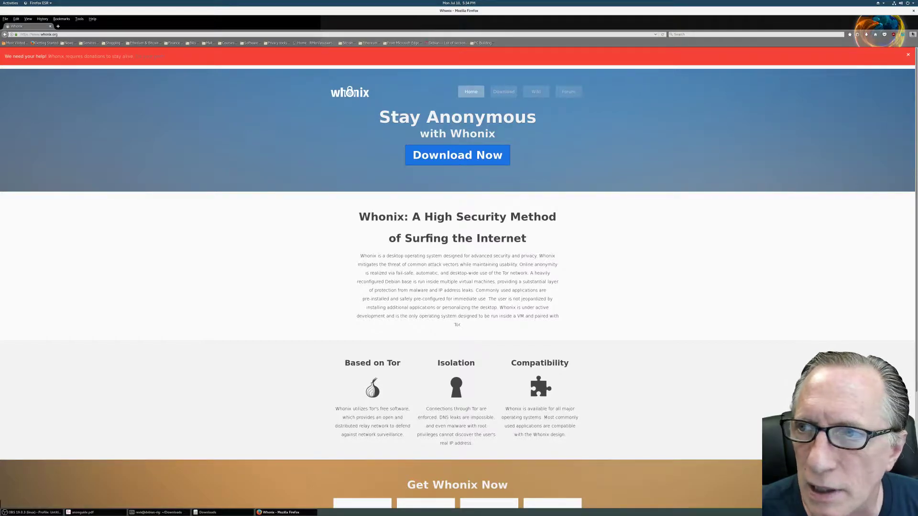
# Go to Download and choose Linux to reach the Whonix VirtualBox wiki page
pyautogui.click(901, 55)
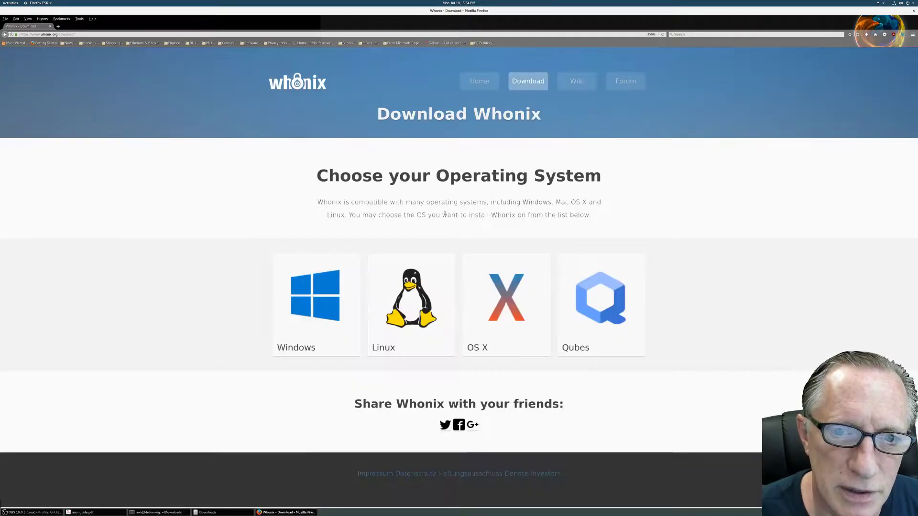
pyautogui.click(411, 298)
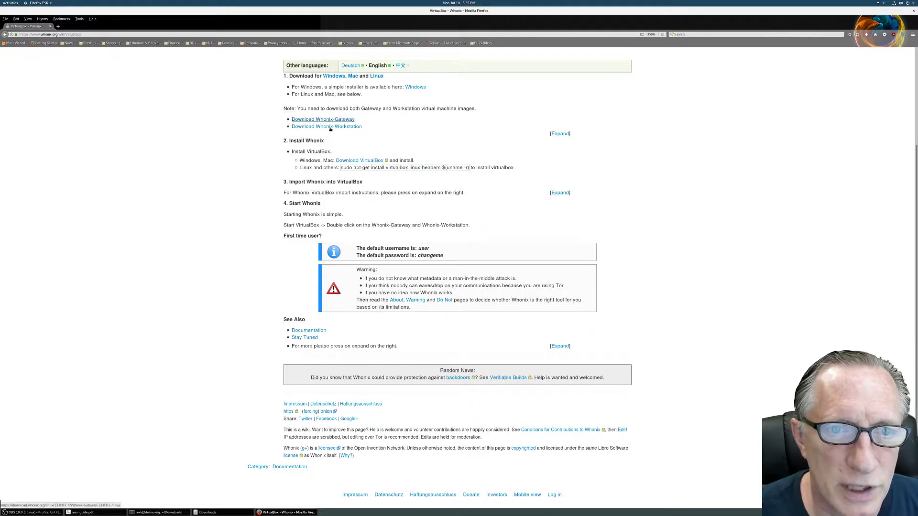
# Expand the Version 13.0.0.1.4 download table with Gateway, Workstation, signature and signing-key links
pyautogui.click(559, 134)
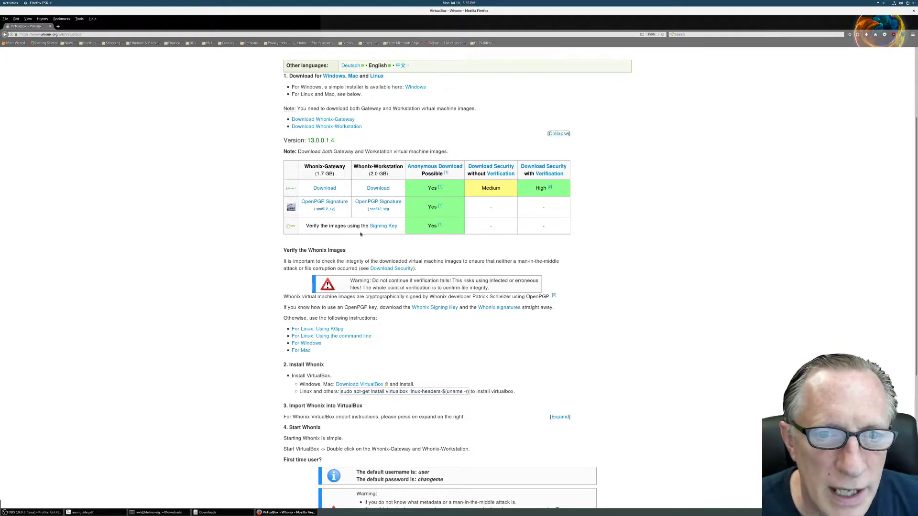
pyautogui.moveTo(383, 225)
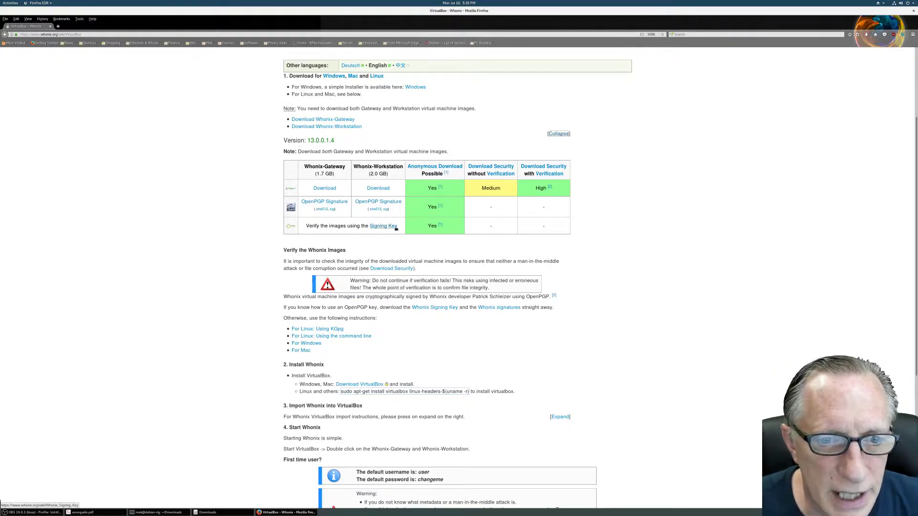
pyautogui.scroll(-3)
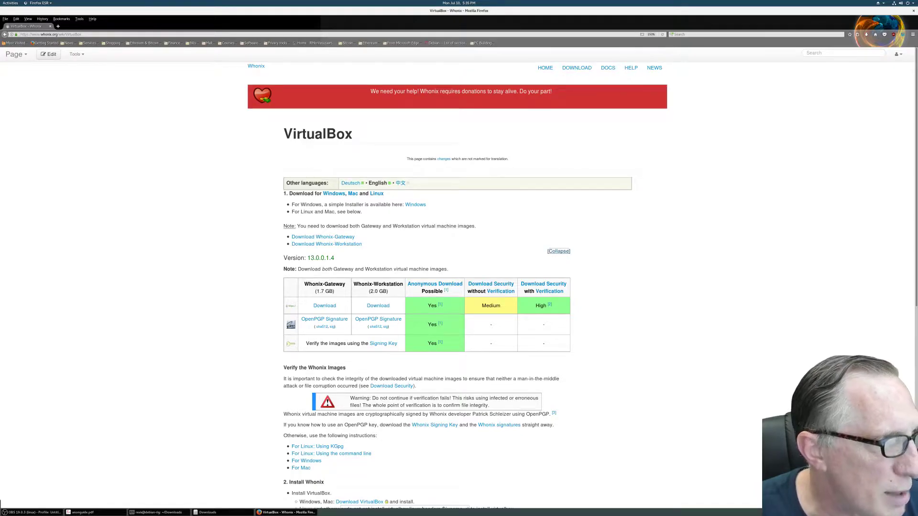
pyautogui.moveTo(256, 190)
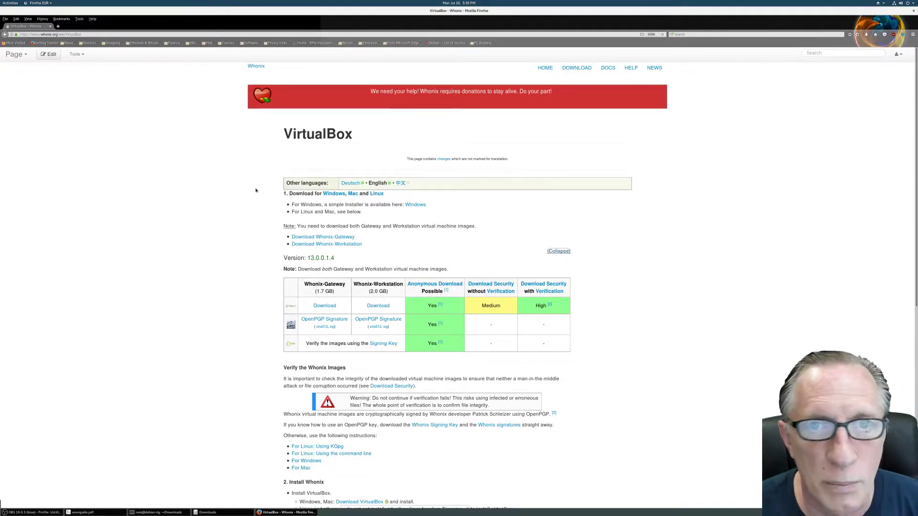
pyautogui.moveTo(476, 230)
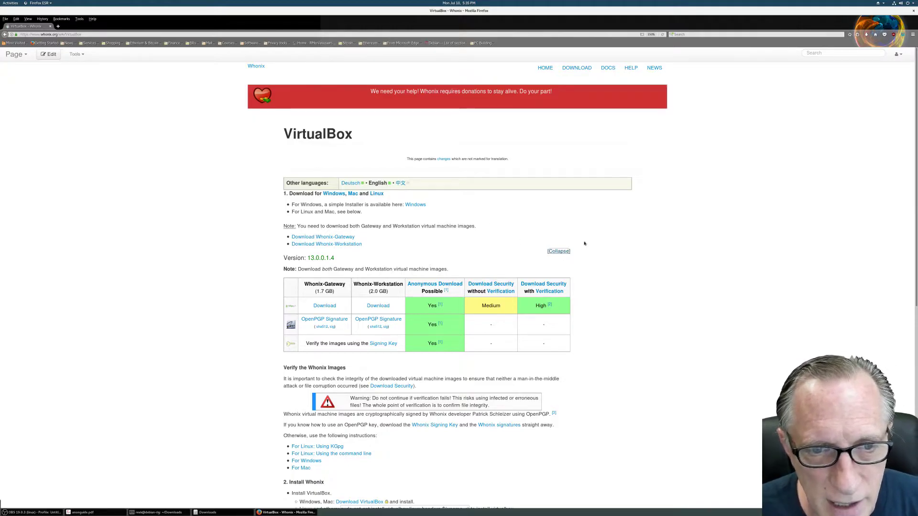
pyautogui.moveTo(419, 253)
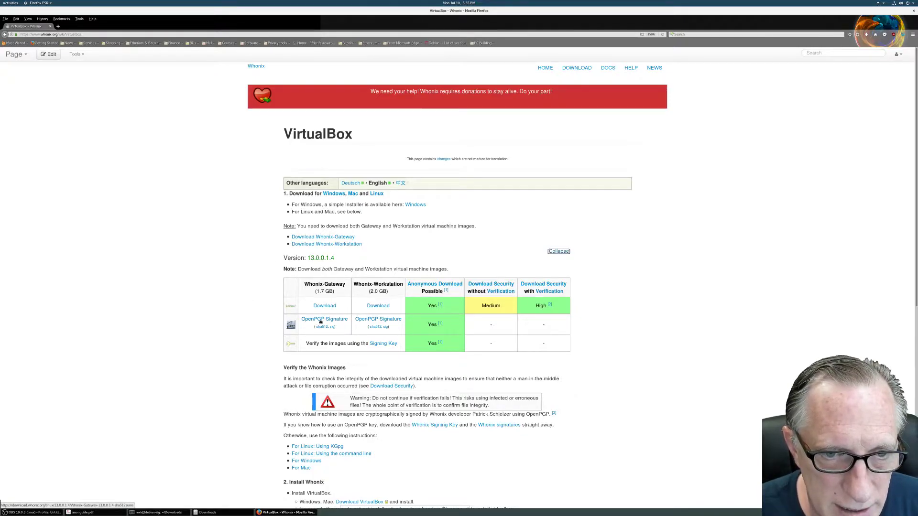
pyautogui.moveTo(204, 170)
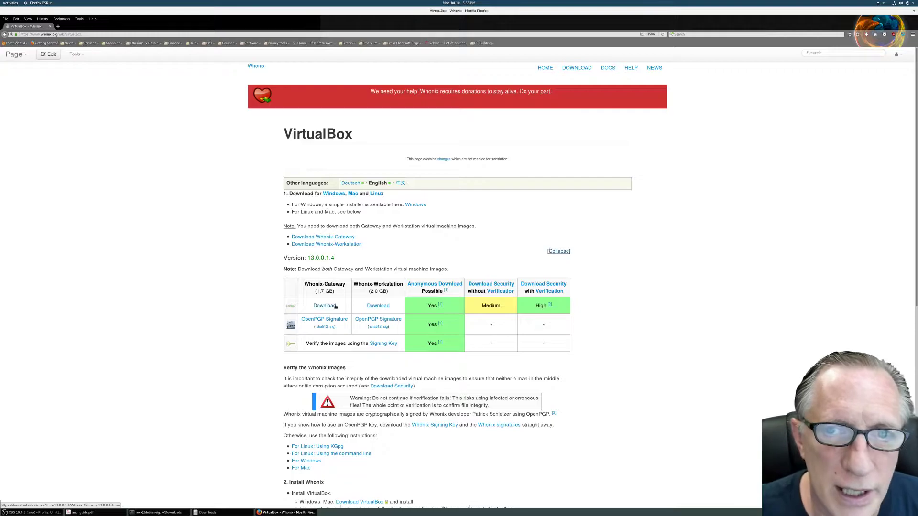
pyautogui.moveTo(543, 287)
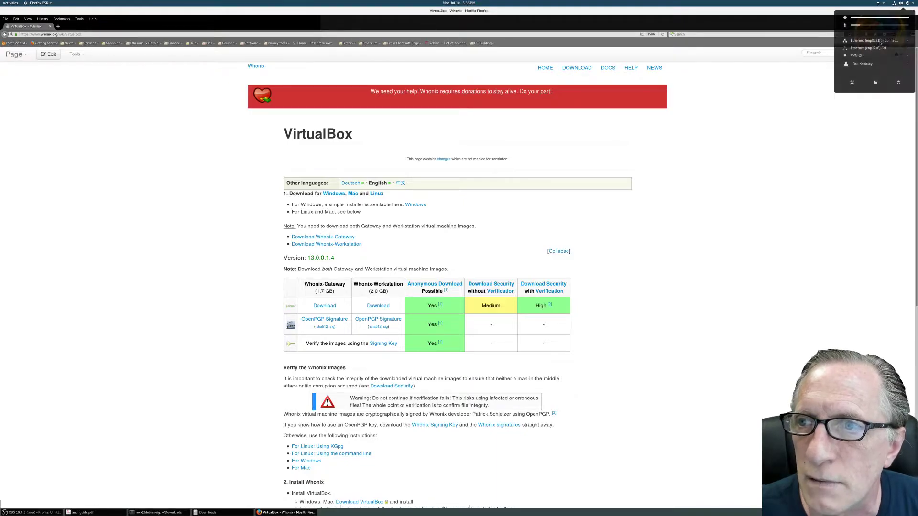
# Close the status menu and save the Whonix-Gateway-13.0.0.1.4.ova download to the Downloads folder
pyautogui.click(858, 55)
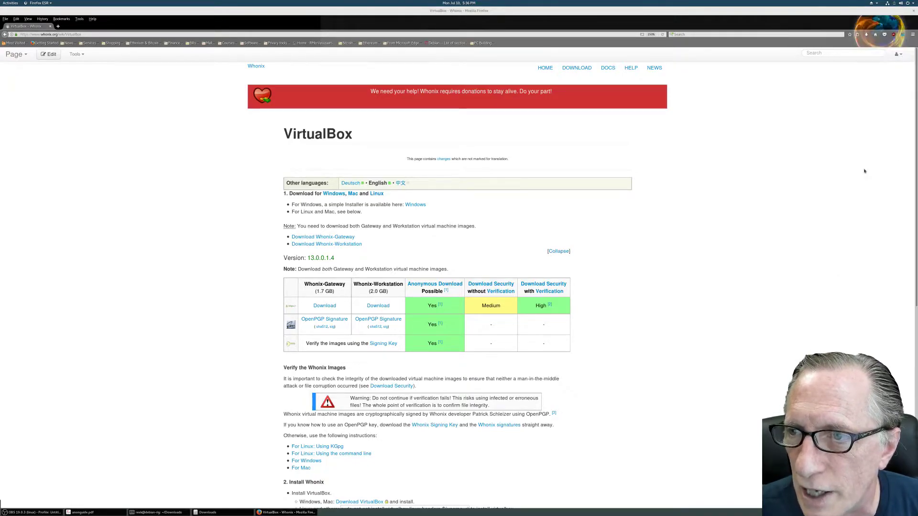
pyautogui.moveTo(793, 211)
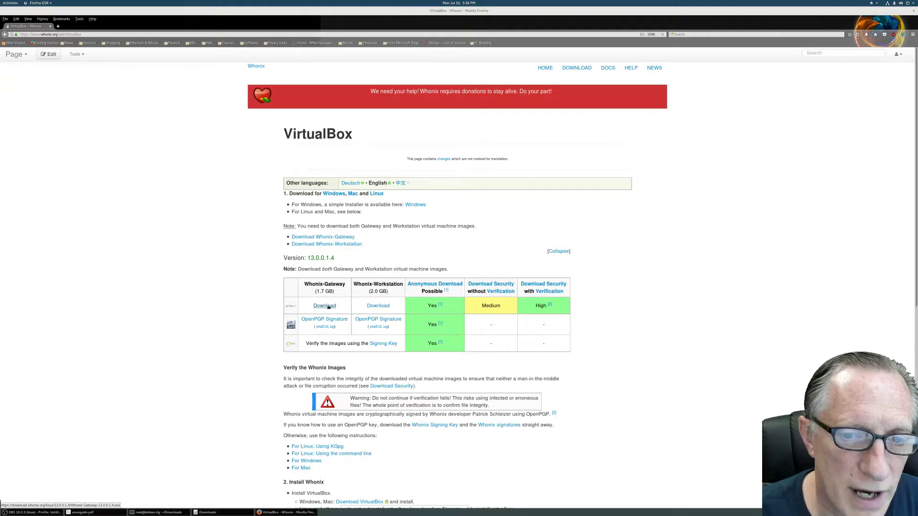
pyautogui.click(325, 306)
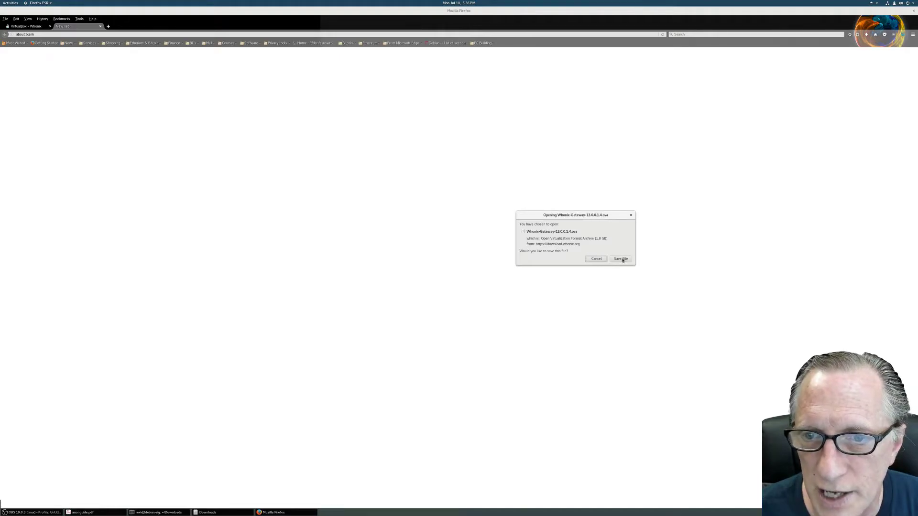
pyautogui.click(620, 259)
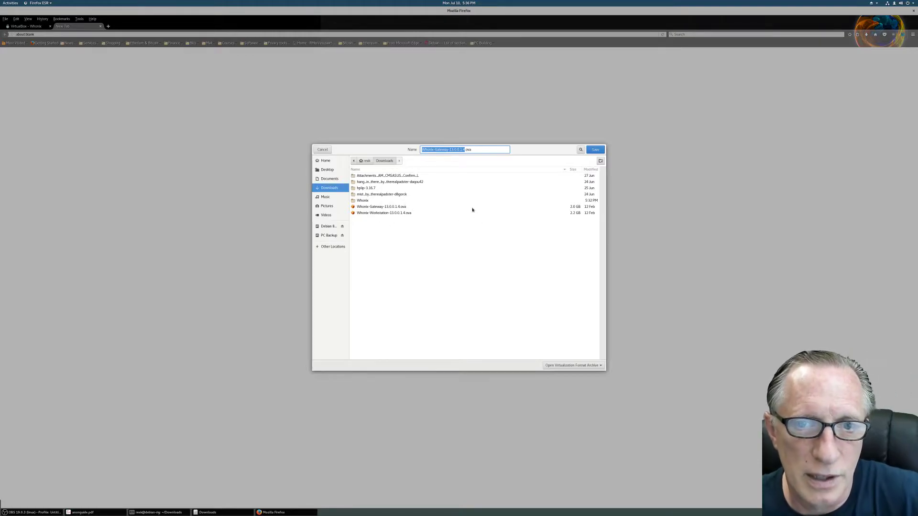
pyautogui.moveTo(461, 166)
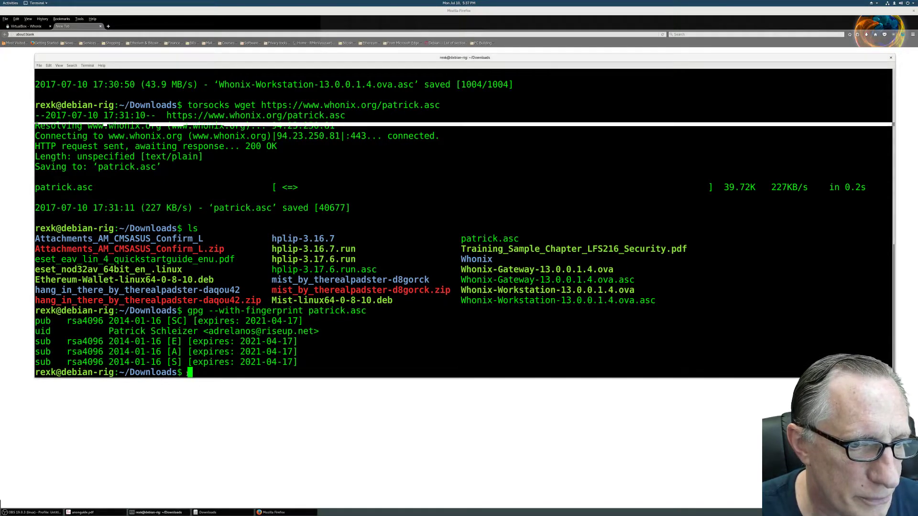
# Enter gpg --import patrick.asc at the Downloads prompt below the fingerprint output
pyautogui.write('gpg --import patrick.asc')
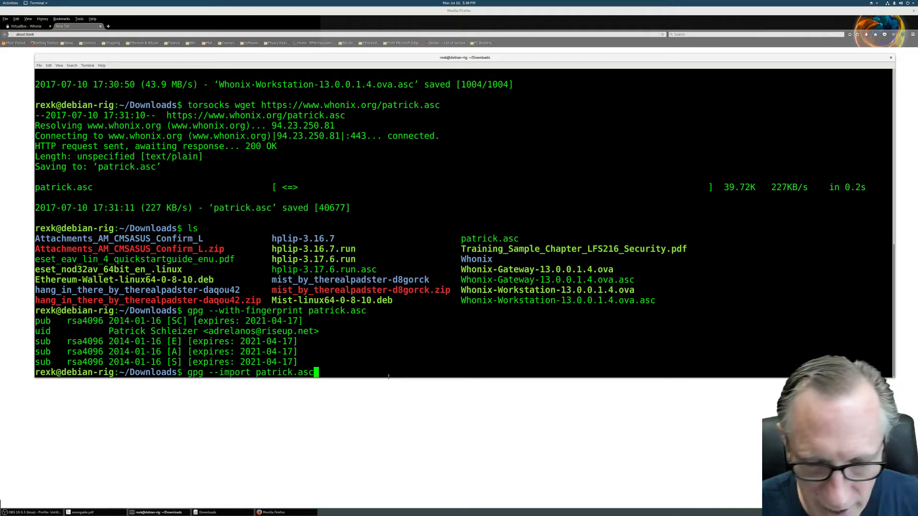
pyautogui.moveTo(348, 351)
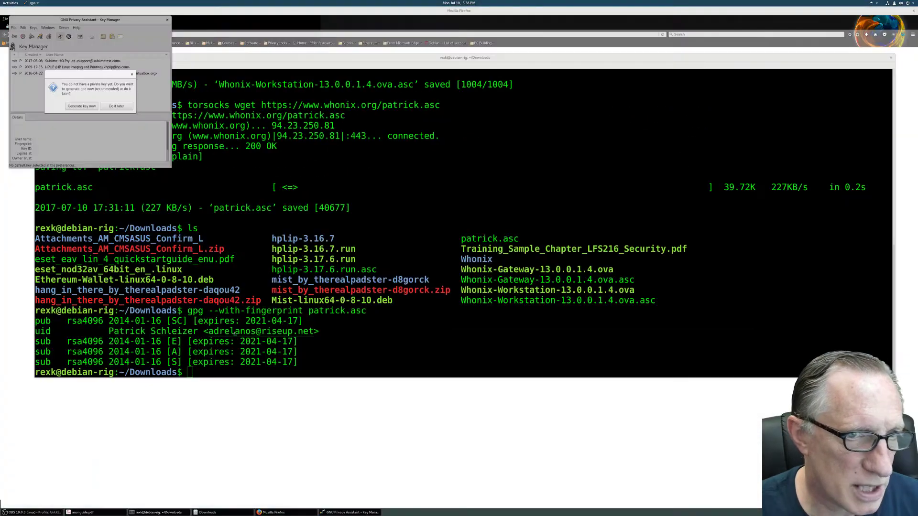
# Postpone private key generation and import patrick.asc so Patrick Schleizer's key joins the keyring
pyautogui.click(115, 106)
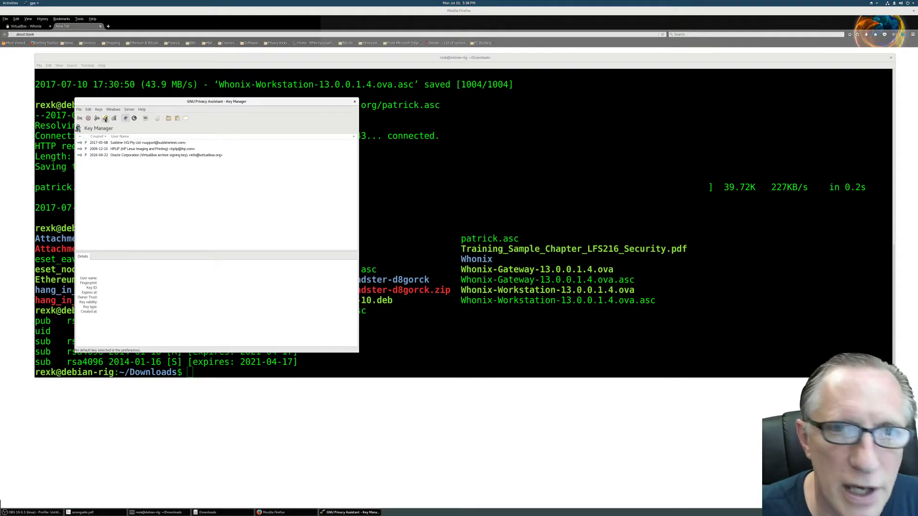
pyautogui.click(105, 119)
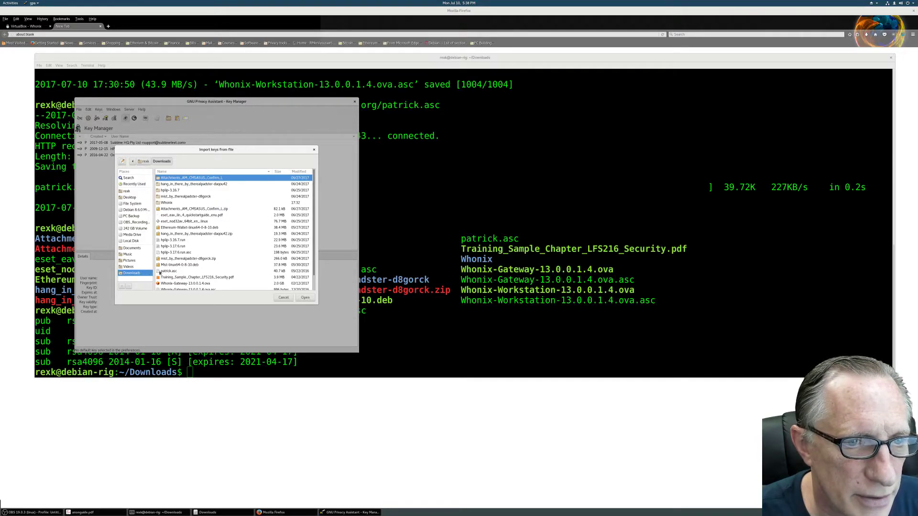
pyautogui.click(304, 297)
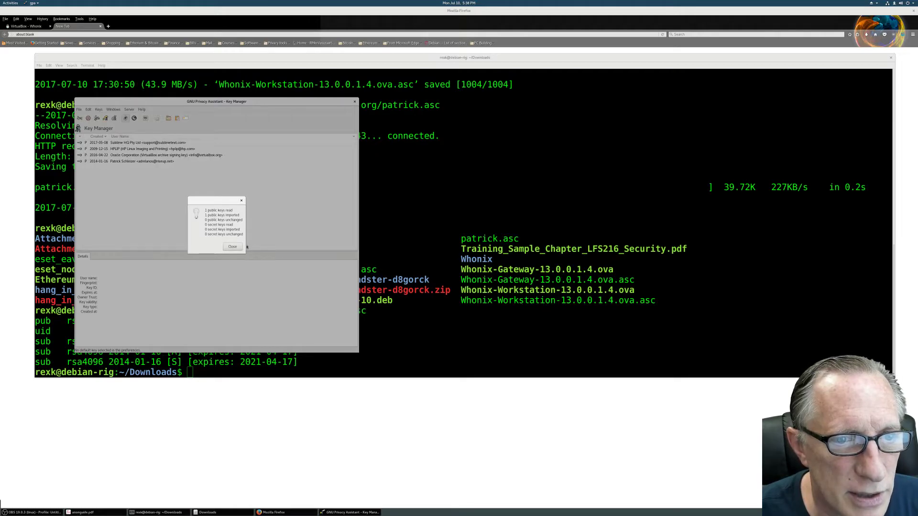
pyautogui.click(232, 246)
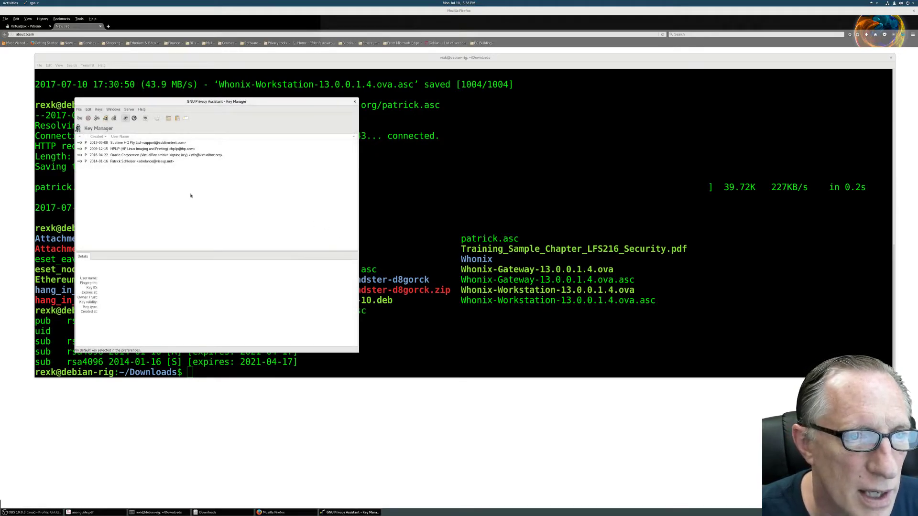
# View Patrick Schleizer's key details, select its full fingerprint, and return to the terminal
pyautogui.click(140, 161)
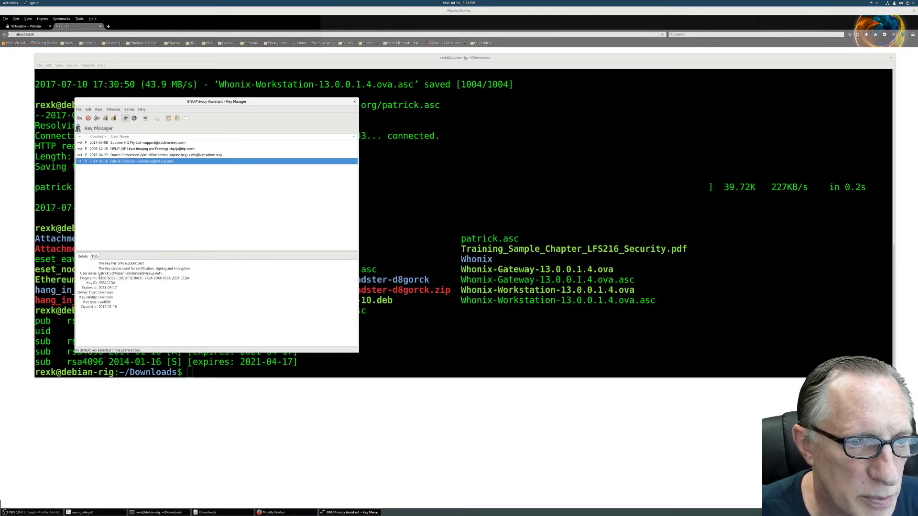
pyautogui.doubleClick(108, 278)
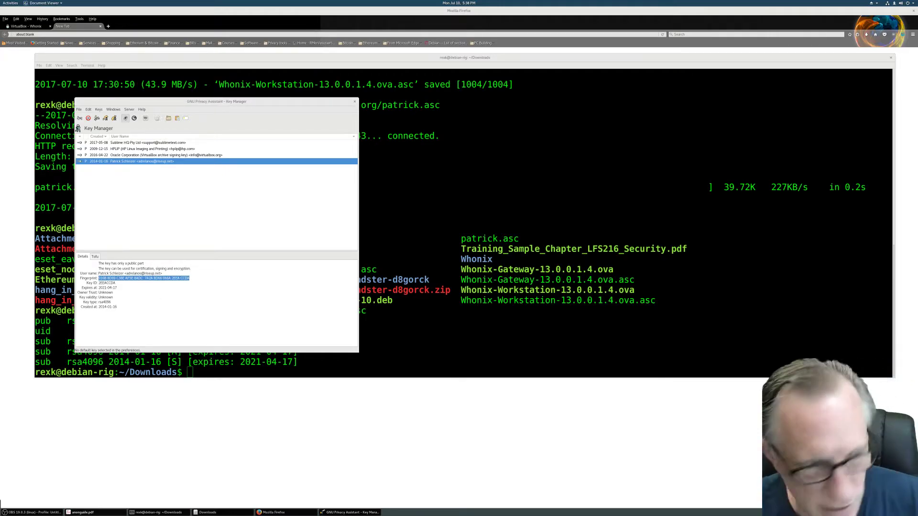
pyautogui.moveTo(206, 229)
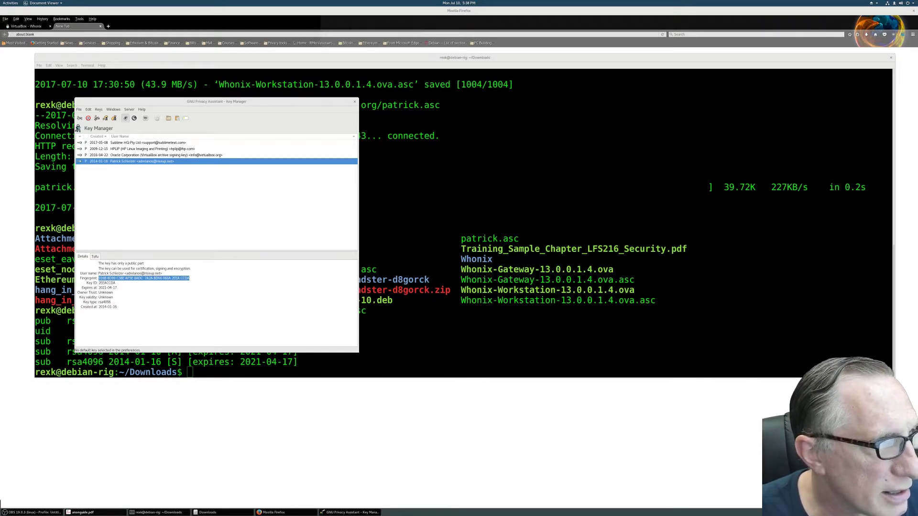
pyautogui.click(82, 512)
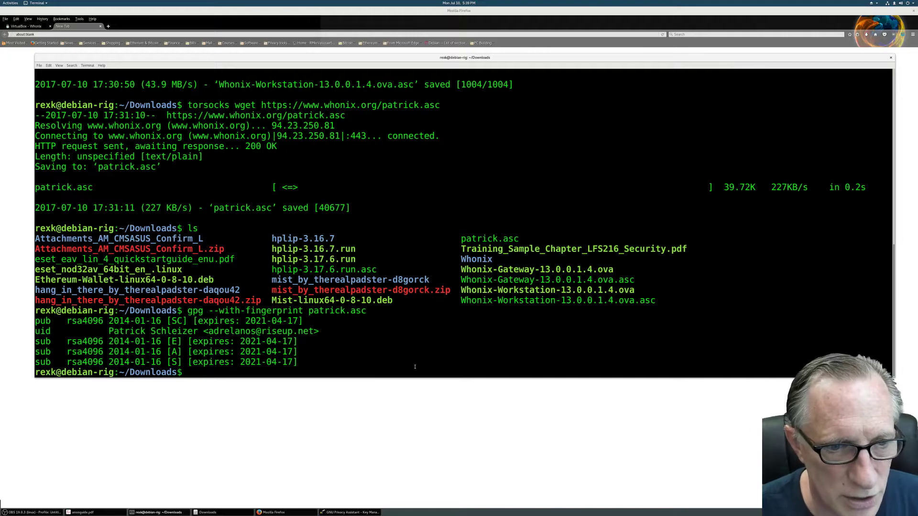
# Compose gpg --verify Whonix-Gateway-13.0.0.1.4.ova.asc Whonix-Gateway-13.0.0.1.4.ova at the prompt
pyautogui.write('gpg')
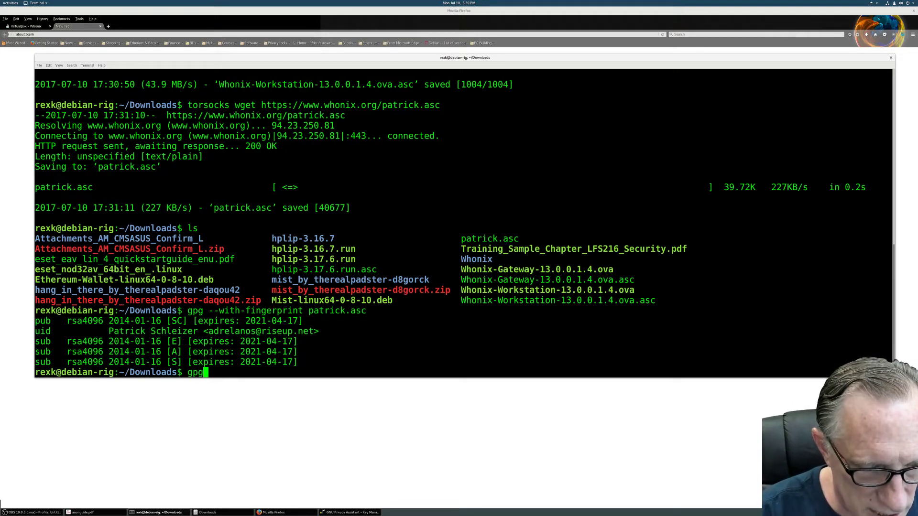
pyautogui.write('--verify')
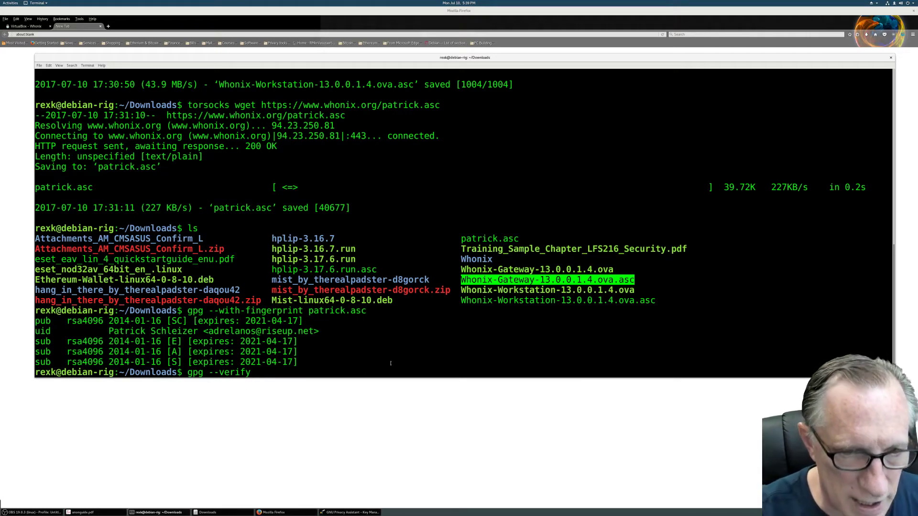
pyautogui.write('Whonix-Gateway-13.0.0.1.4.ova.asc')
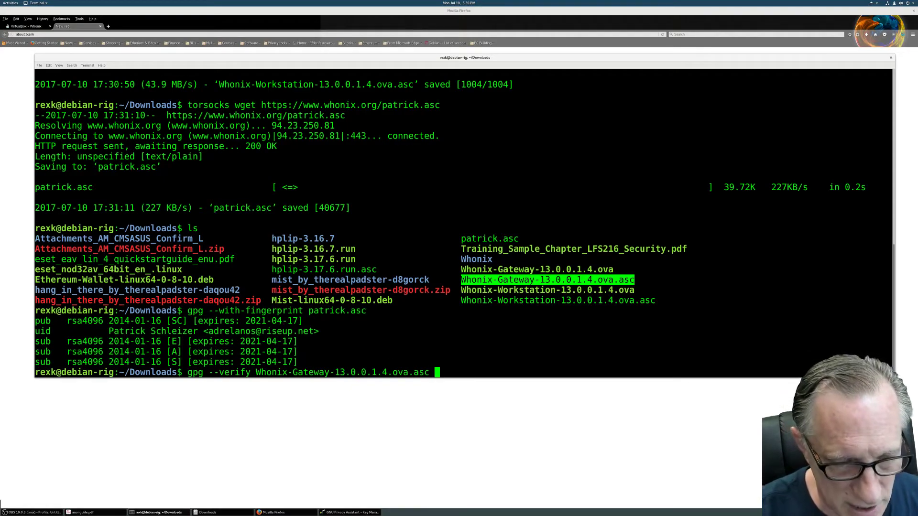
pyautogui.write('Whonix-Gateway-13.0.0.1.4.ova.asc')
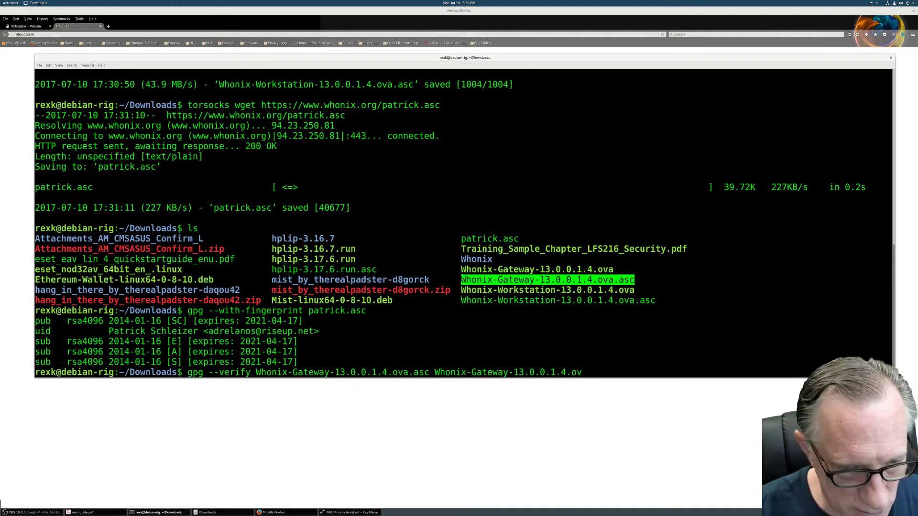
pyautogui.write('a')
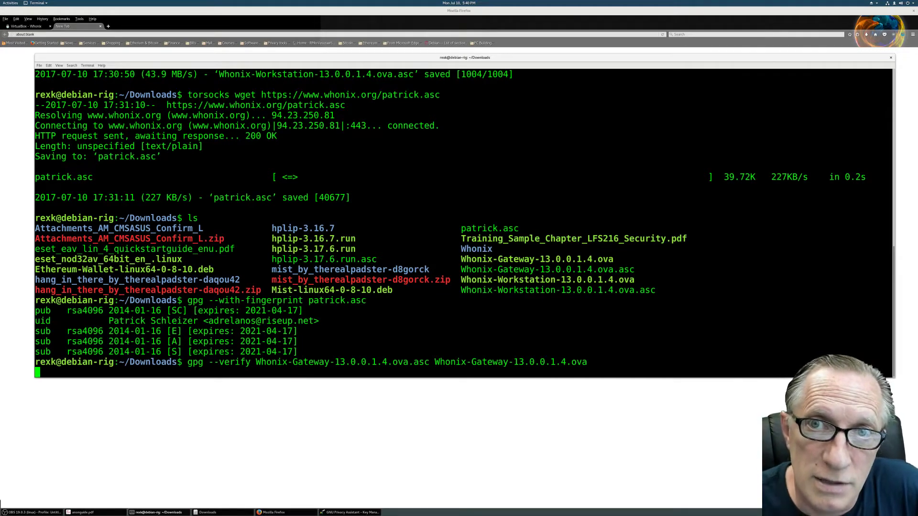
# Run the Gateway check, getting a good signature from Patrick Schleizer with the untrusted-key warning
pyautogui.press('Return')
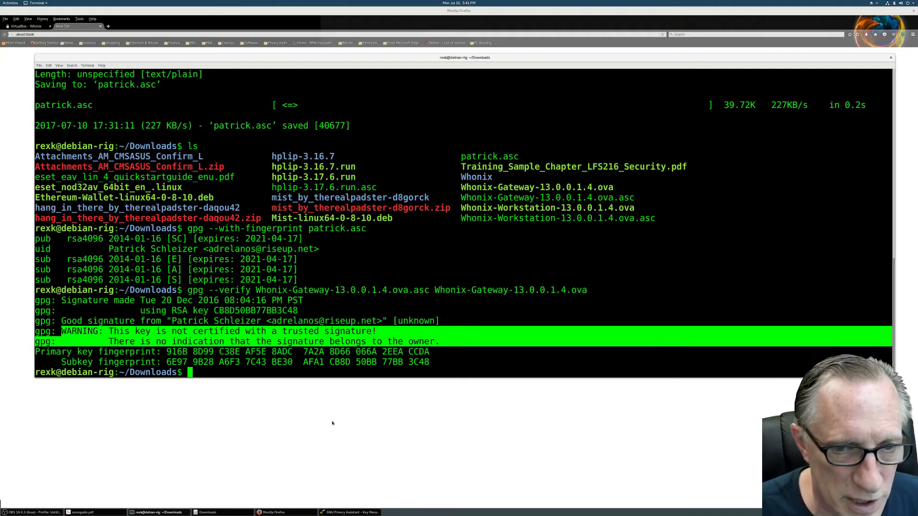
pyautogui.moveTo(165, 351); pyautogui.dragTo(236, 351)
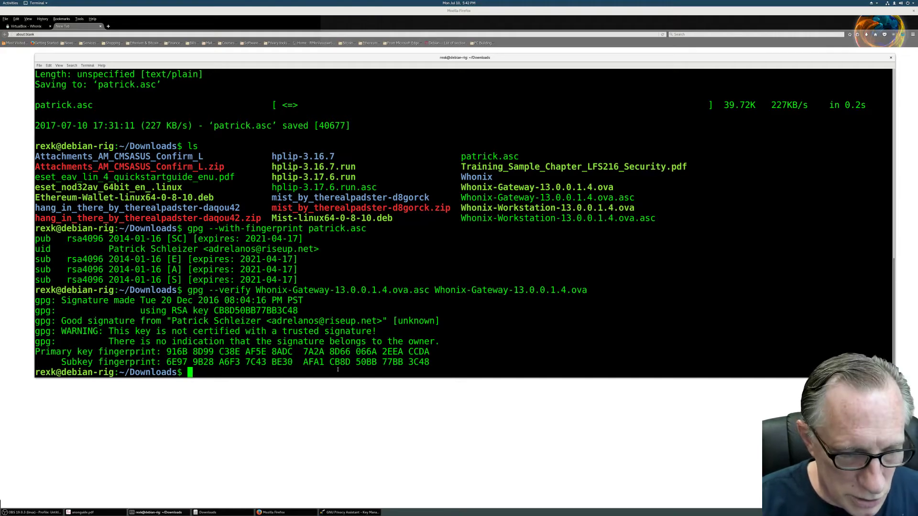
# Compose gpg --verify Whonix-Workstation-13.0.0.1.4.ova.asc Whonix-Workstation-13.0.0.1.4.ova at the prompt
pyautogui.write('gpg')
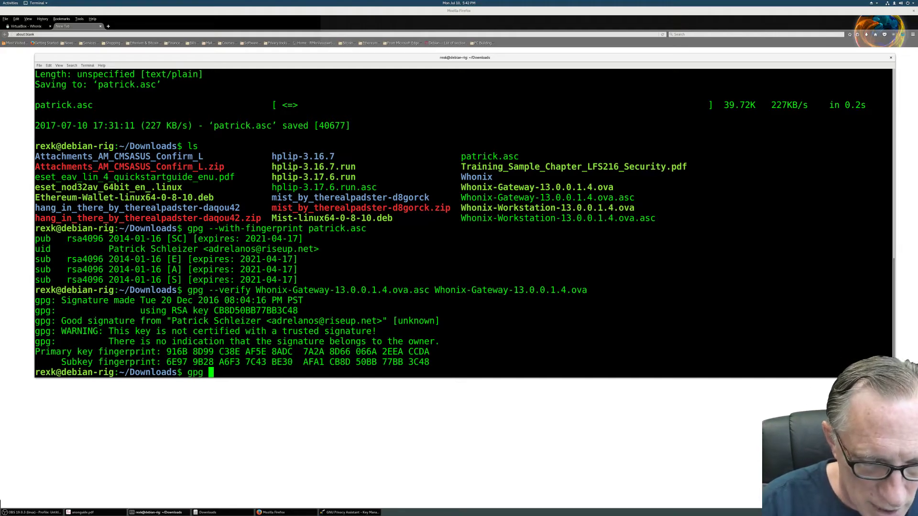
pyautogui.write('--verify')
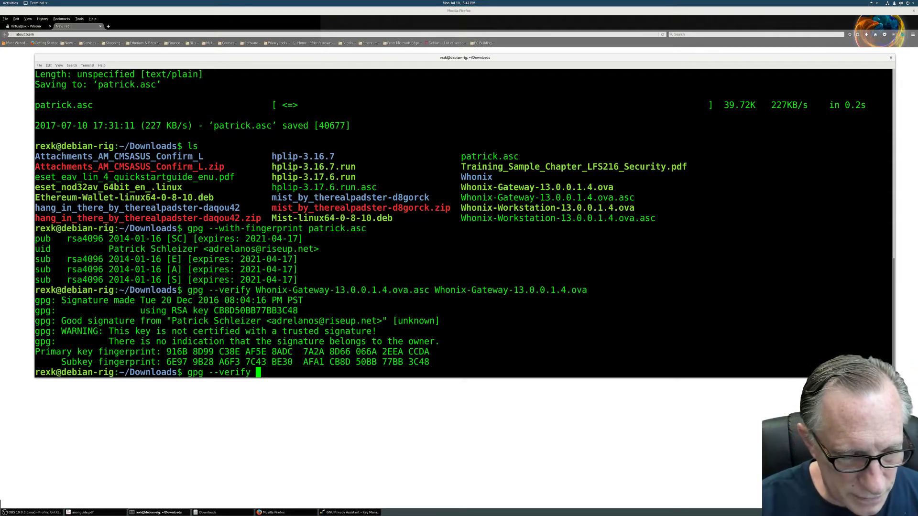
pyautogui.write('Whonix-Workstation-13.0.0.1.4.ova.asc Whonix-Workstation-13.0.0.1.4.ova.asc')
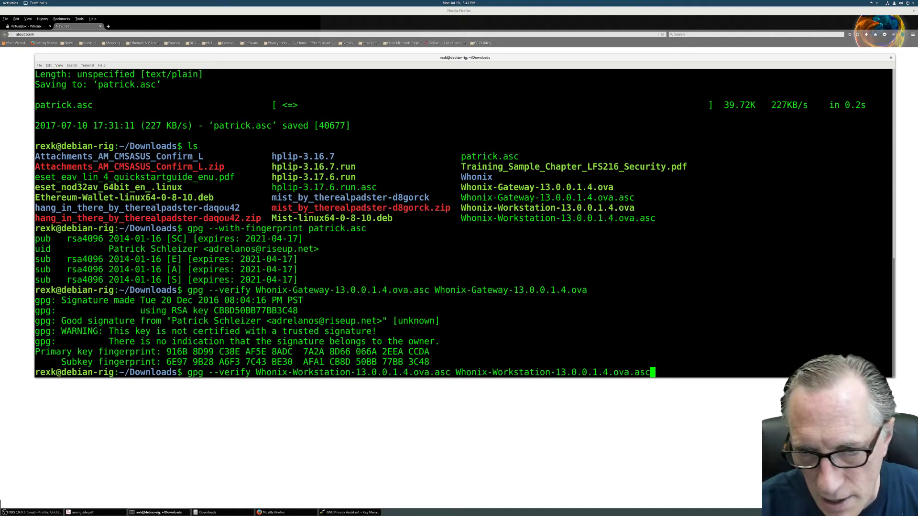
pyautogui.press('BackSpace')
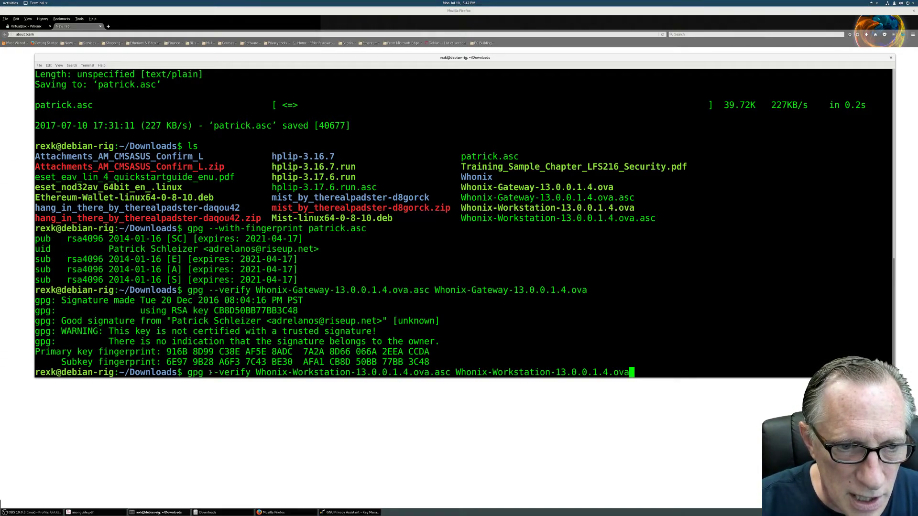
pyautogui.doubleClick(229, 372)
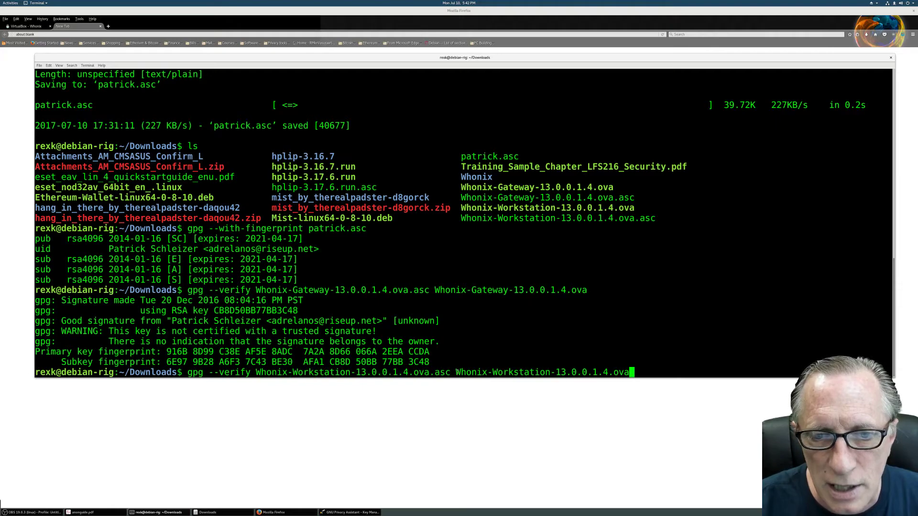
pyautogui.doubleClick(541, 372)
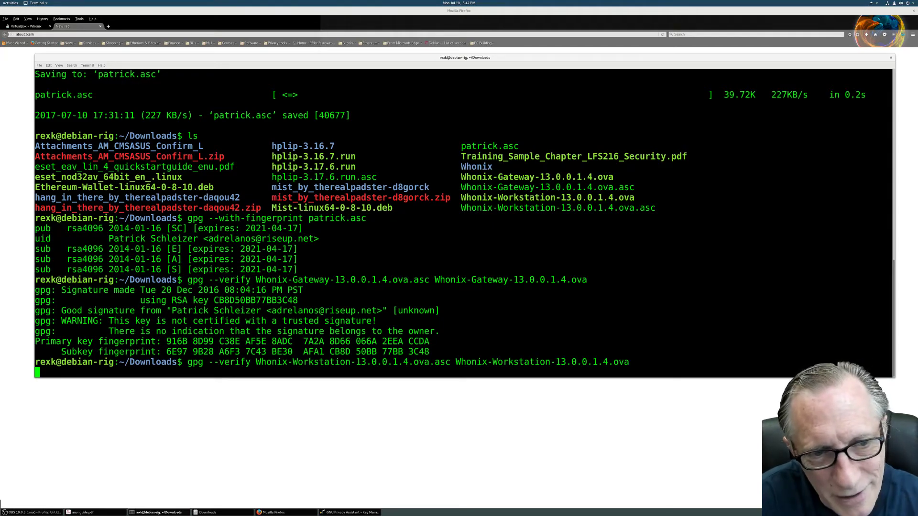
# Run the Workstation check and highlight the good signature from Patrick Schleizer
pyautogui.press('Return')
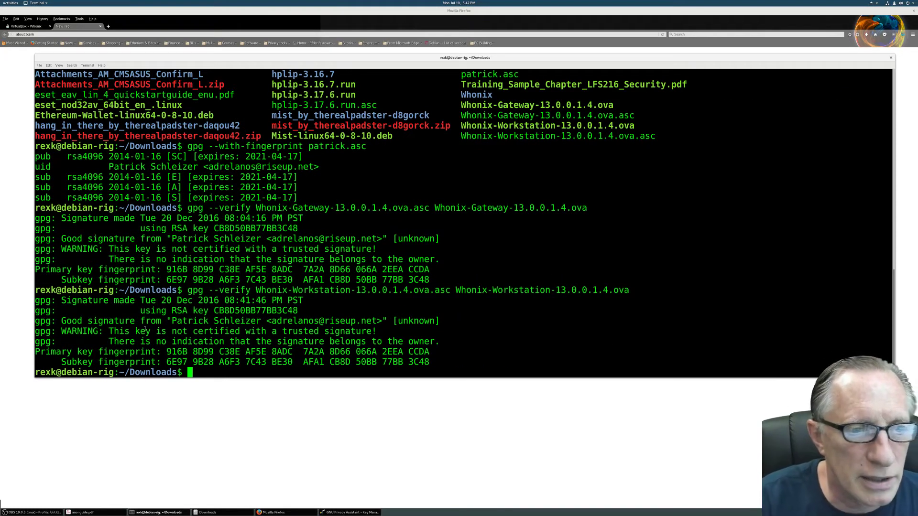
pyautogui.moveTo(62, 321); pyautogui.dragTo(265, 321)
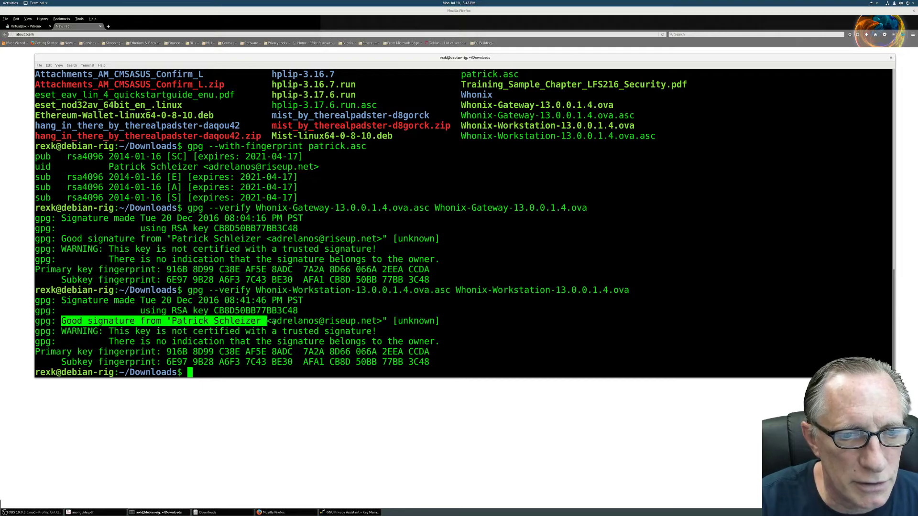